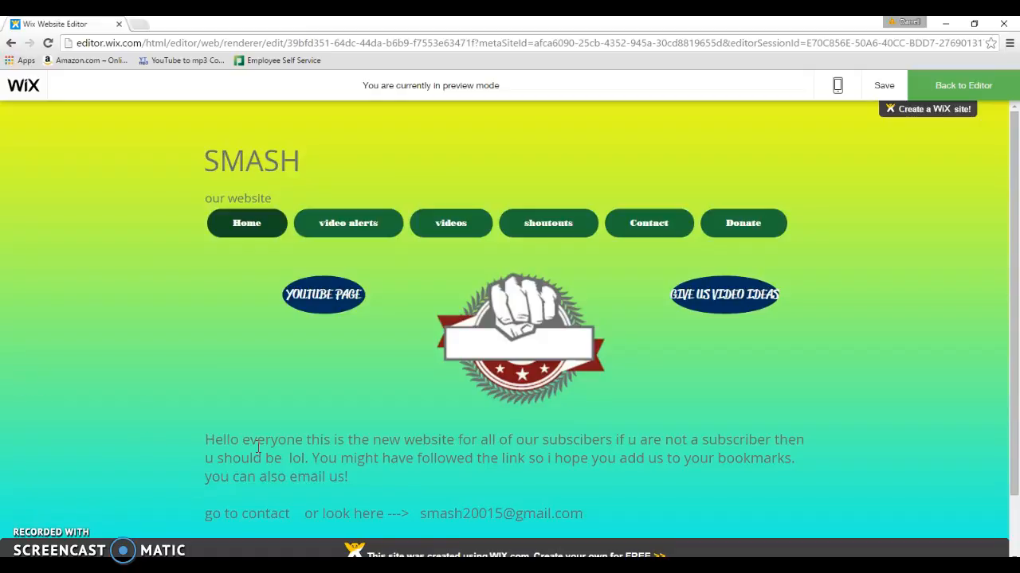
{"action": "mouse_move", "coordinate": [621, 434]}
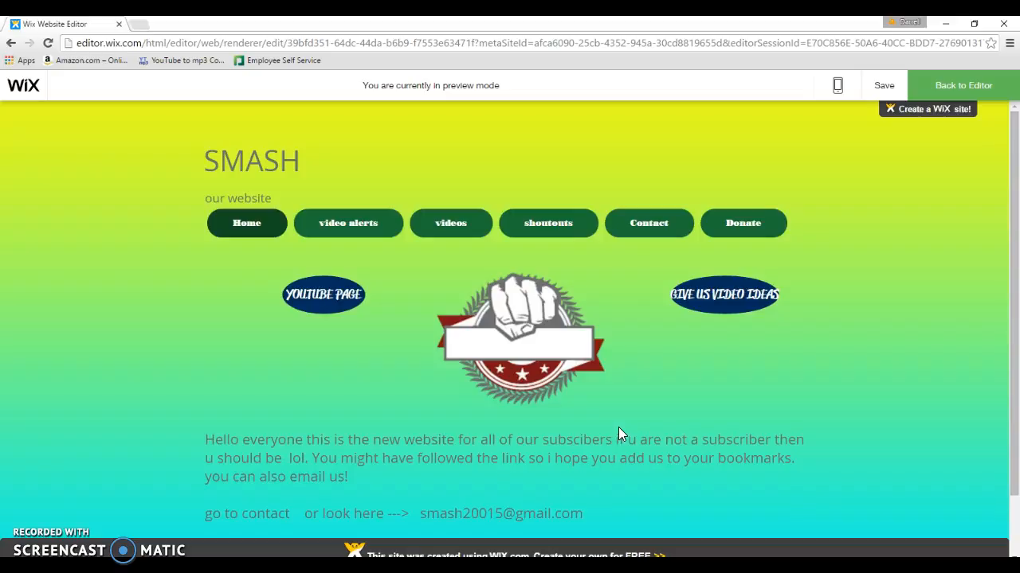
{"action": "mouse_move", "coordinate": [689, 399]}
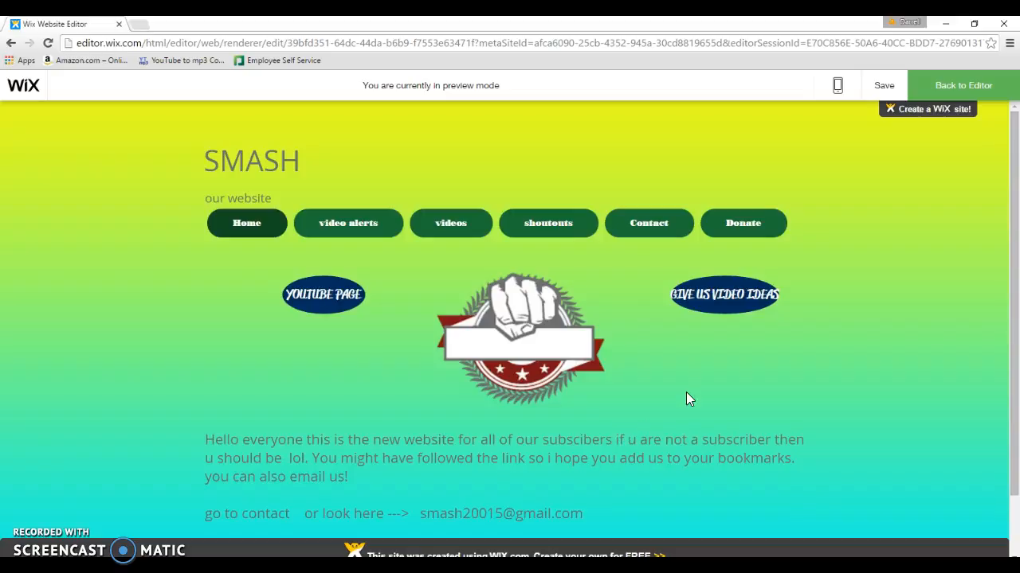
{"action": "mouse_move", "coordinate": [78, 61]}
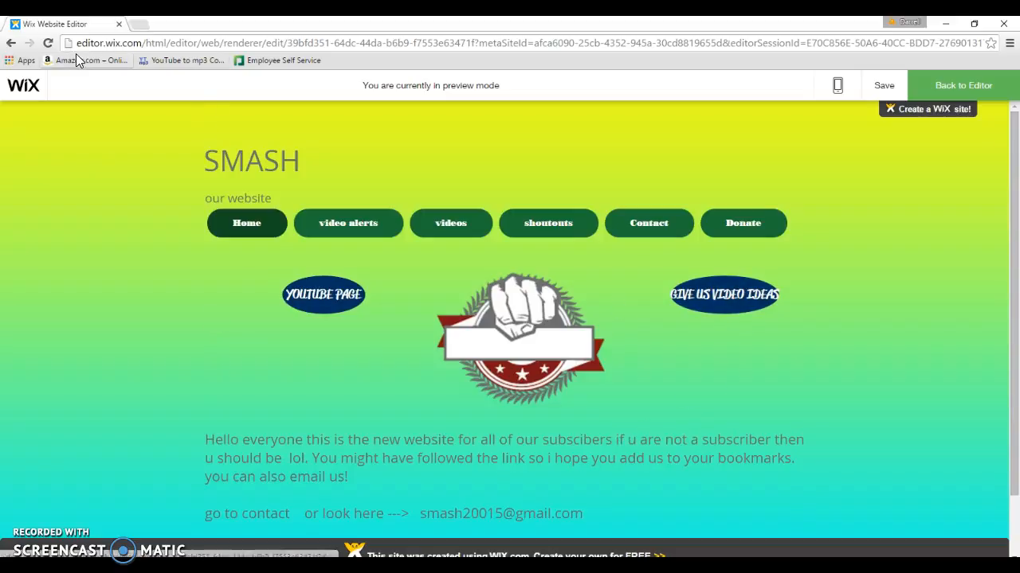
Reload the SMASH site preview and confirm 'Reload this Page'.
{"action": "left_click", "coordinate": [48, 43]}
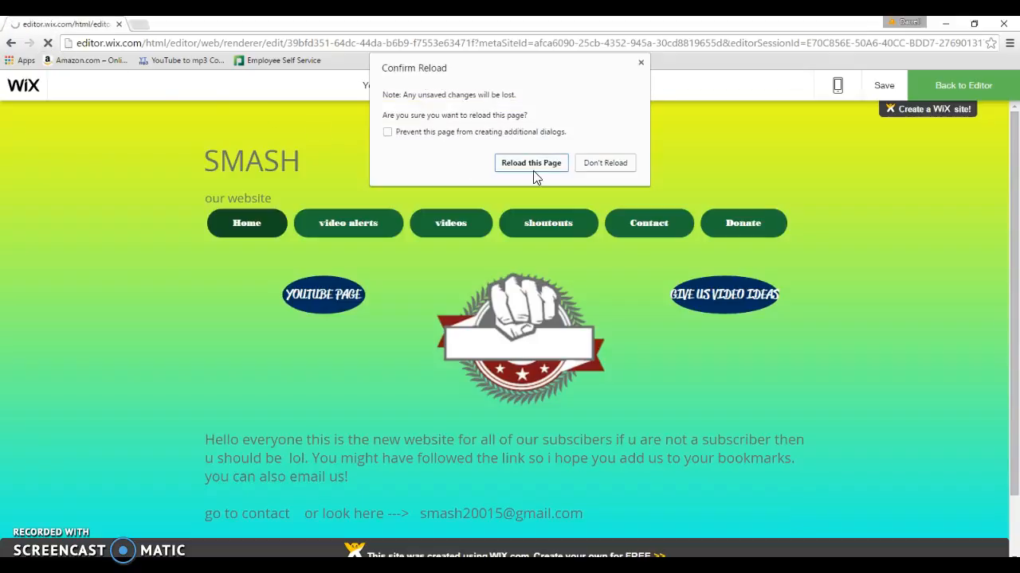
{"action": "left_click", "coordinate": [530, 163]}
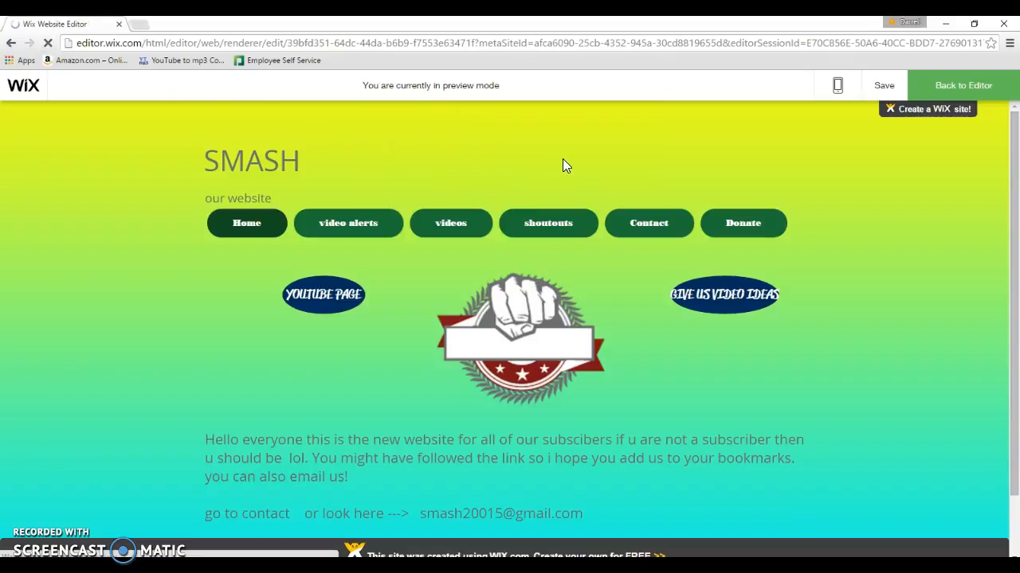
{"action": "mouse_move", "coordinate": [623, 177]}
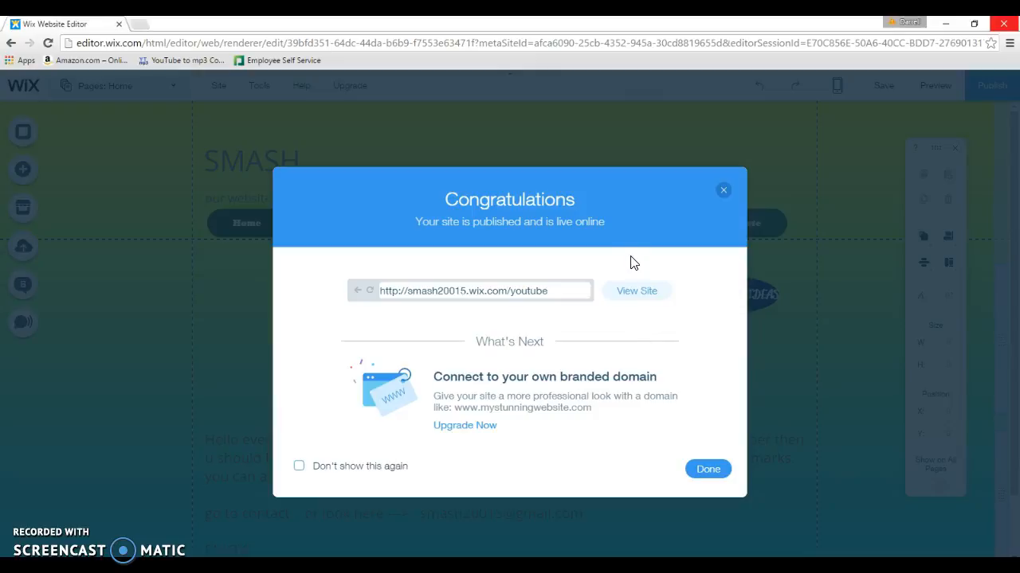
Open the live SMASH site in a new tab via 'View Site' in the Congratulations dialog.
{"action": "left_click", "coordinate": [635, 291]}
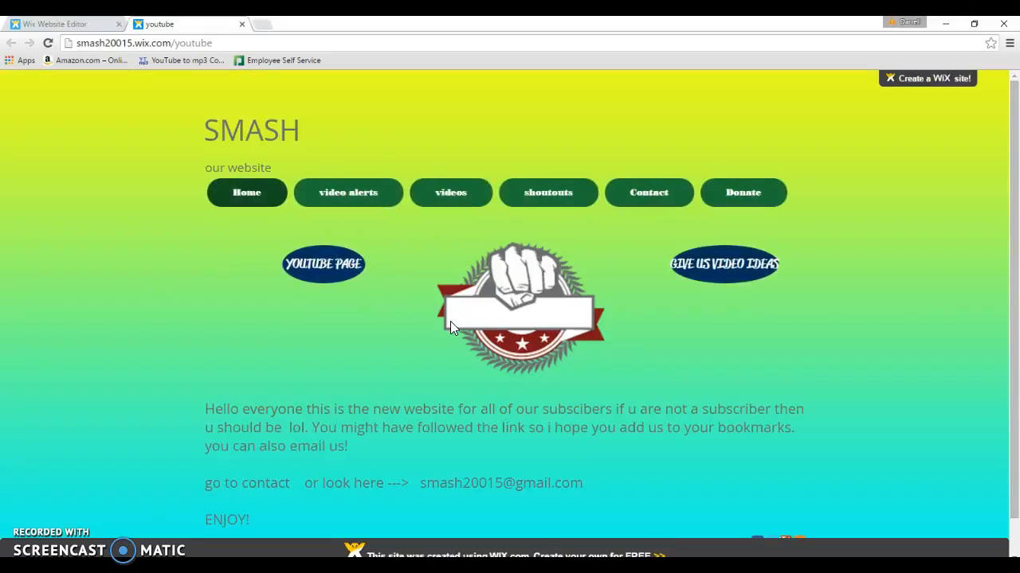
{"action": "mouse_move", "coordinate": [456, 499]}
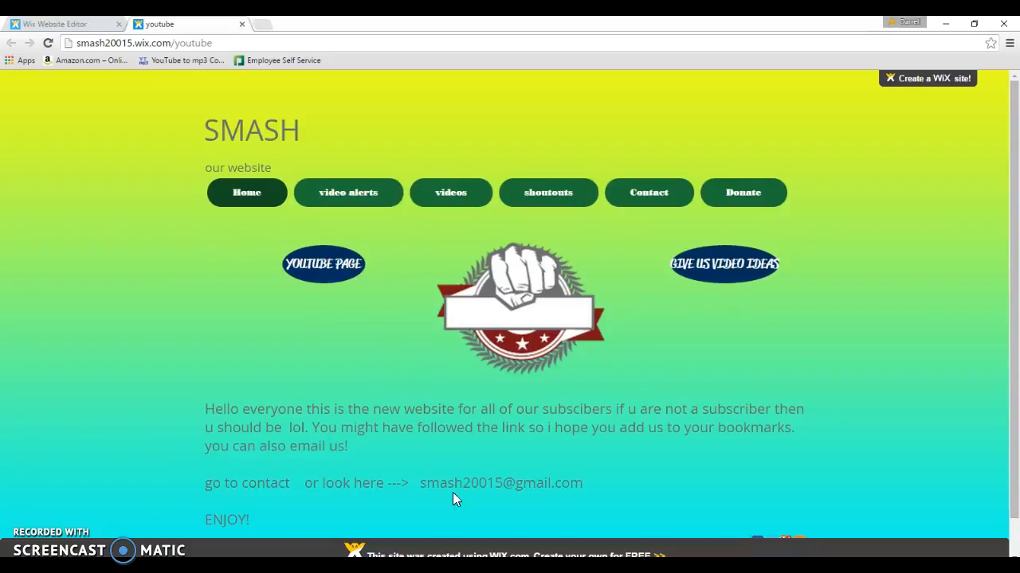
{"action": "mouse_move", "coordinate": [454, 453]}
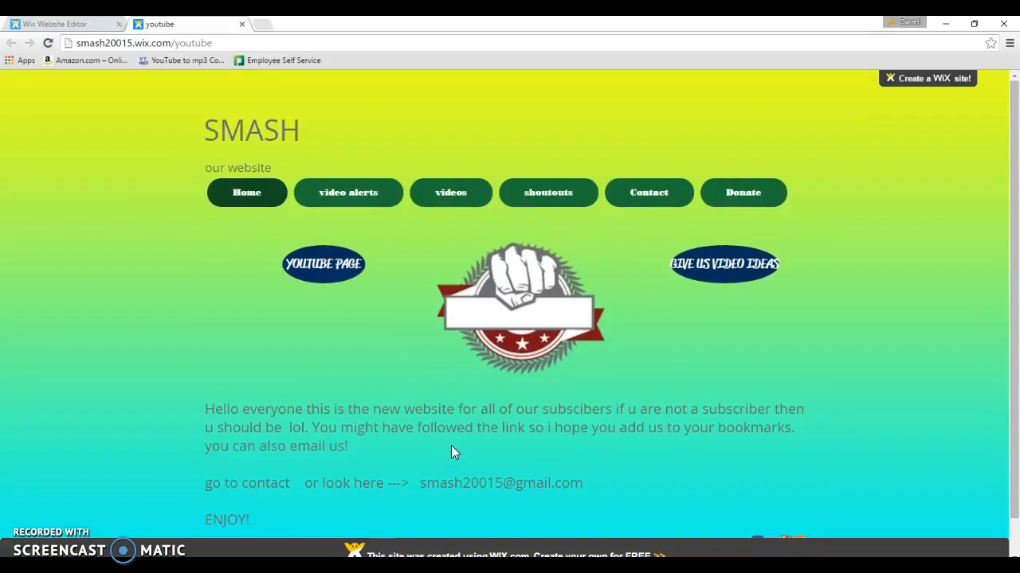
{"action": "mouse_move", "coordinate": [713, 286]}
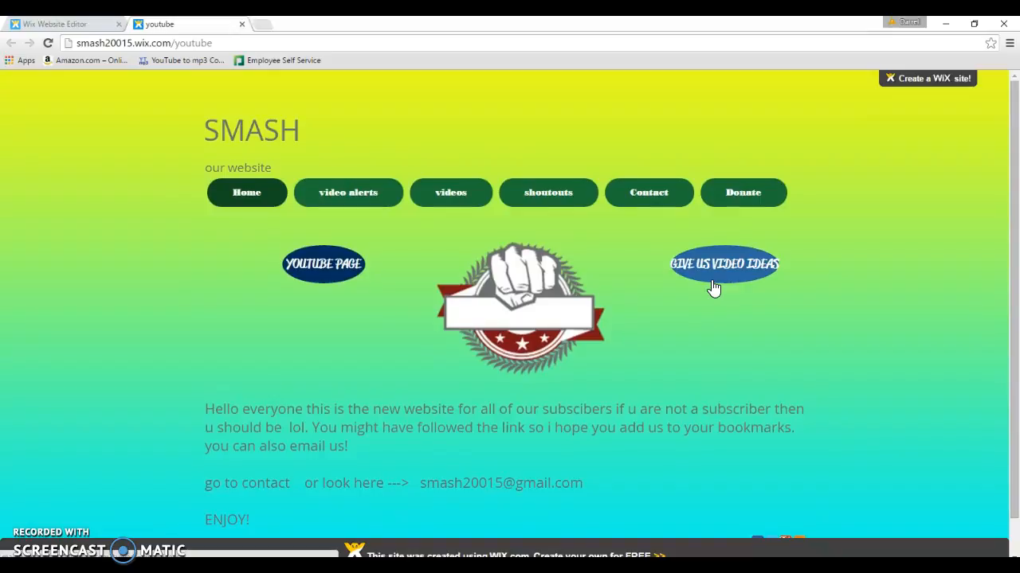
{"action": "mouse_move", "coordinate": [323, 264]}
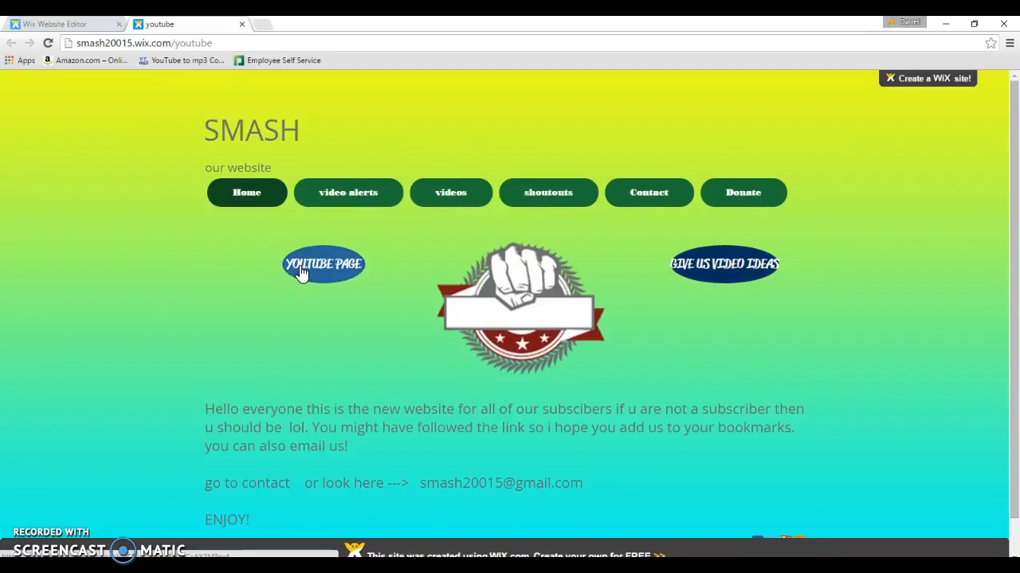
{"action": "mouse_move", "coordinate": [159, 67]}
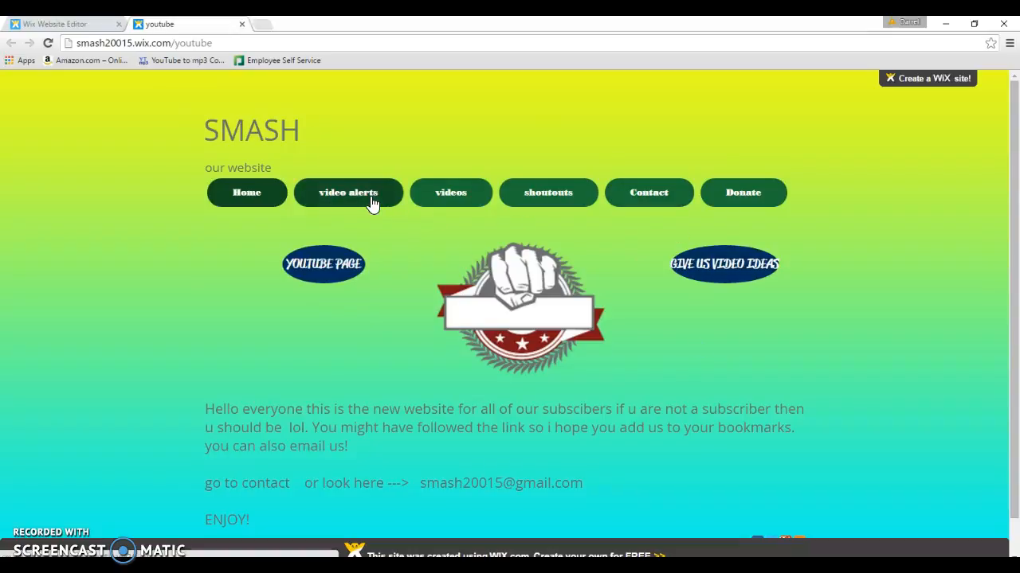
Navigate to the 'video alerts' page announcing the upcoming 200 Sub hotsauce challenge.
{"action": "left_click", "coordinate": [348, 192]}
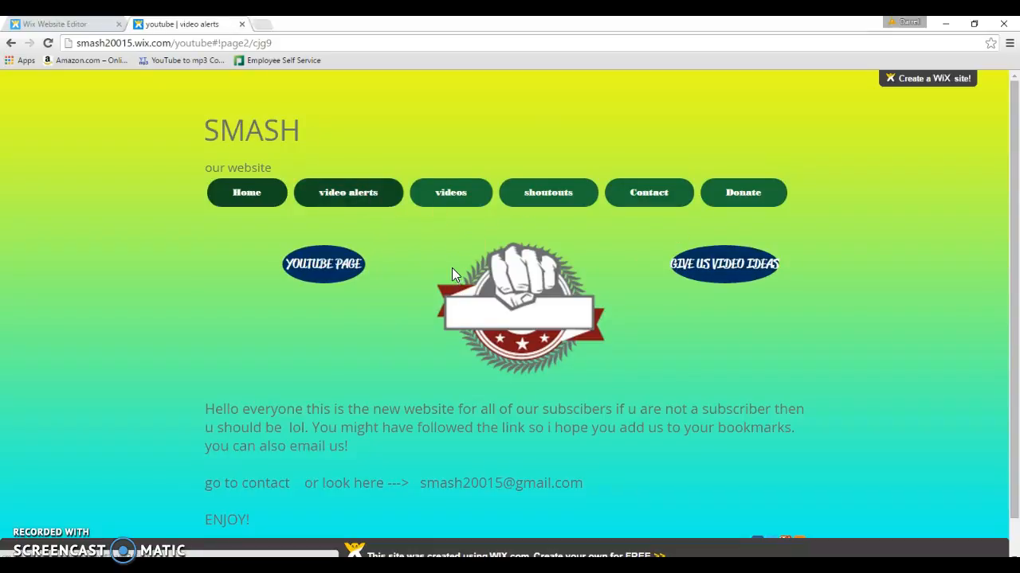
{"action": "left_click", "coordinate": [348, 192]}
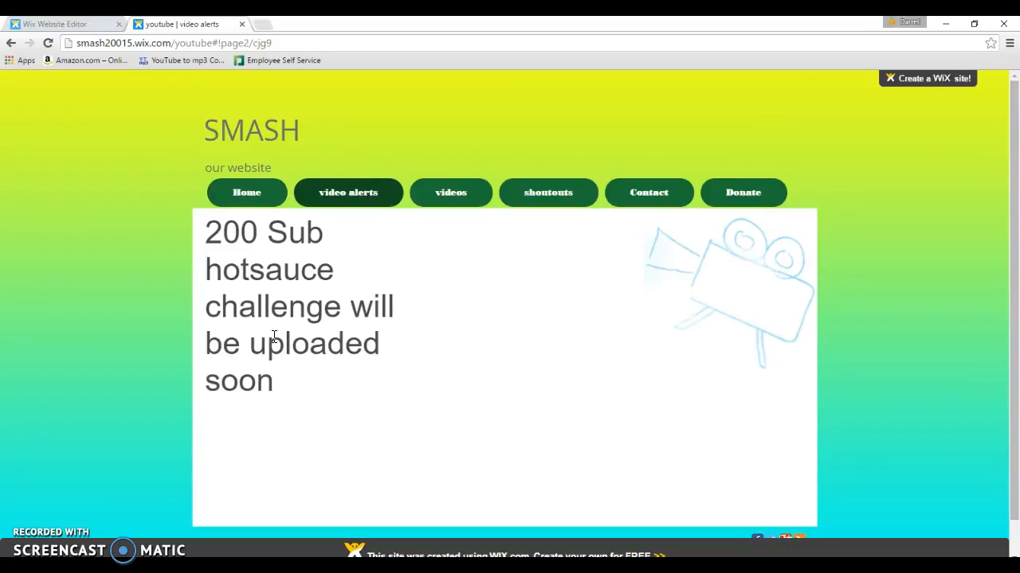
{"action": "mouse_move", "coordinate": [303, 394]}
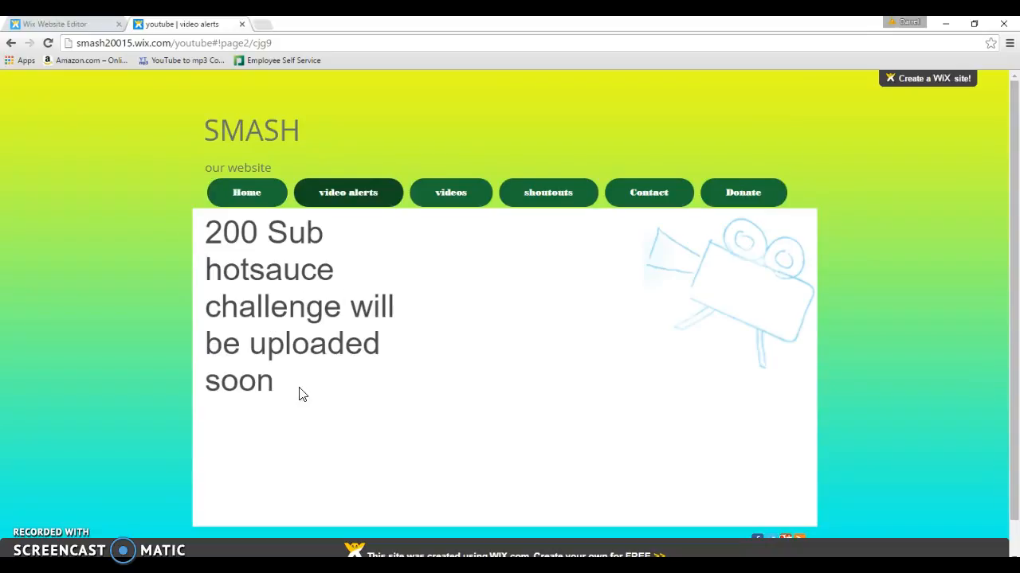
{"action": "mouse_move", "coordinate": [287, 405]}
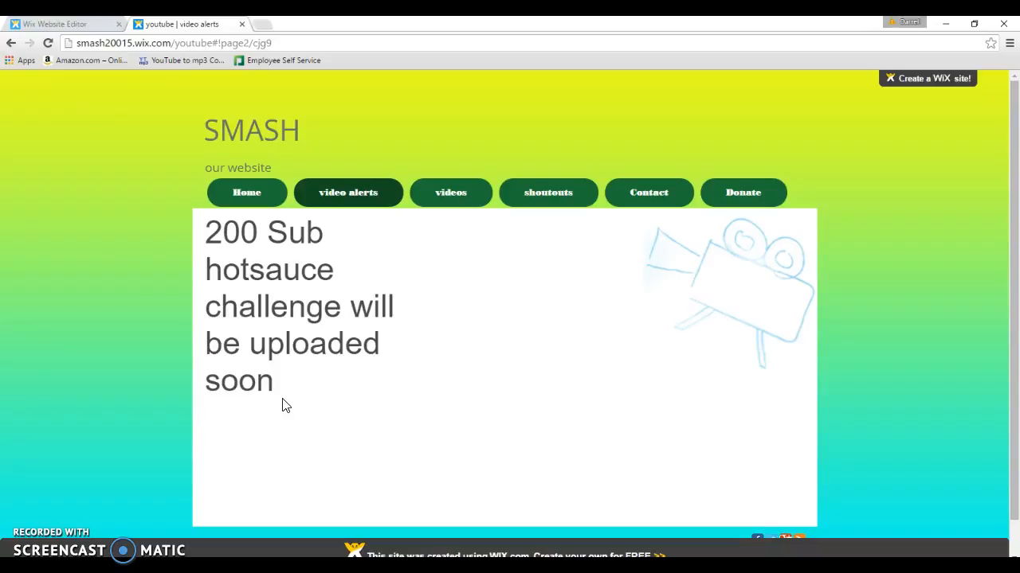
{"action": "mouse_move", "coordinate": [407, 379]}
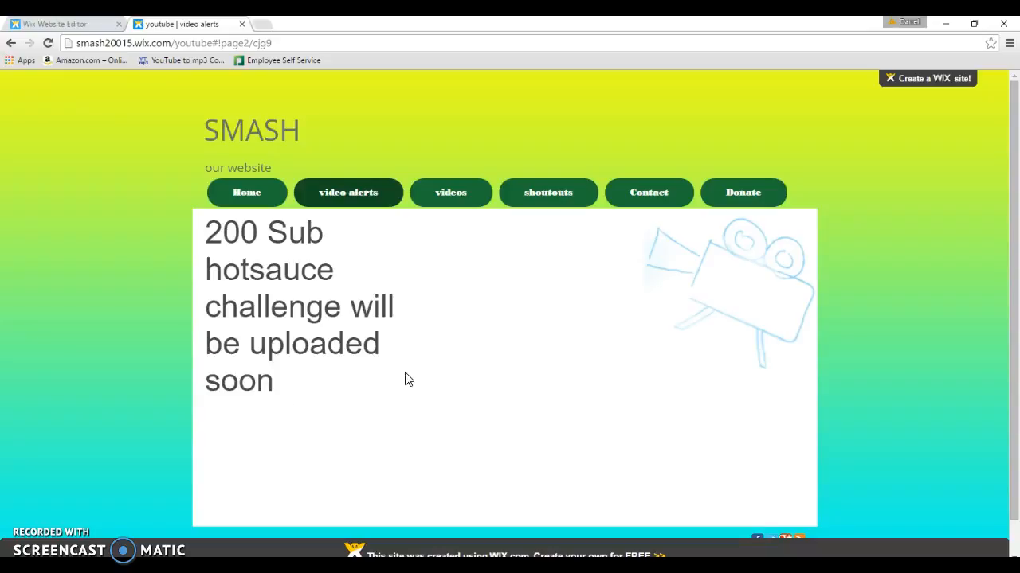
{"action": "mouse_move", "coordinate": [450, 192]}
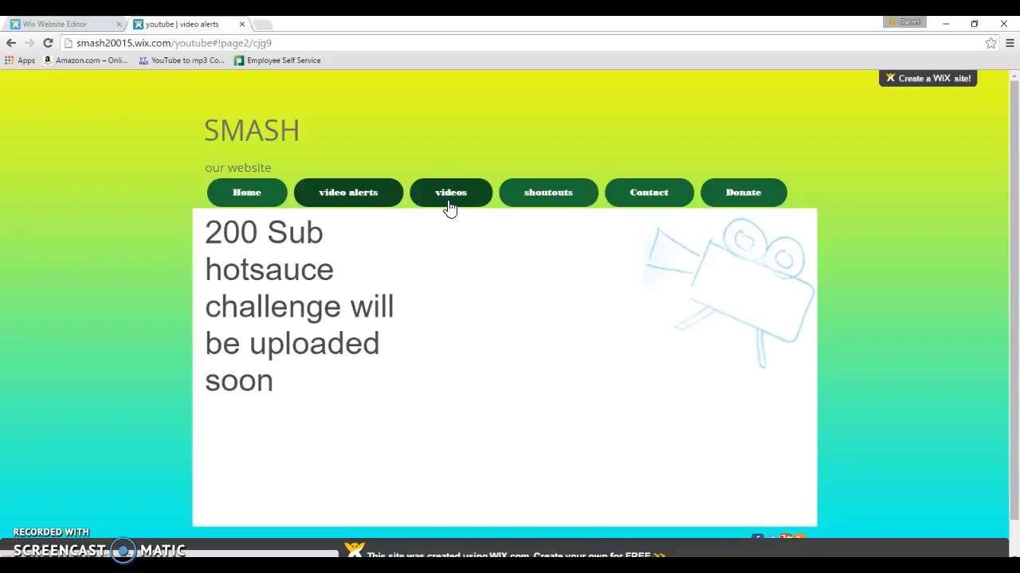
Open the 'Some Random Videos' page and scroll through its three YouTube videos.
{"action": "left_click", "coordinate": [450, 192]}
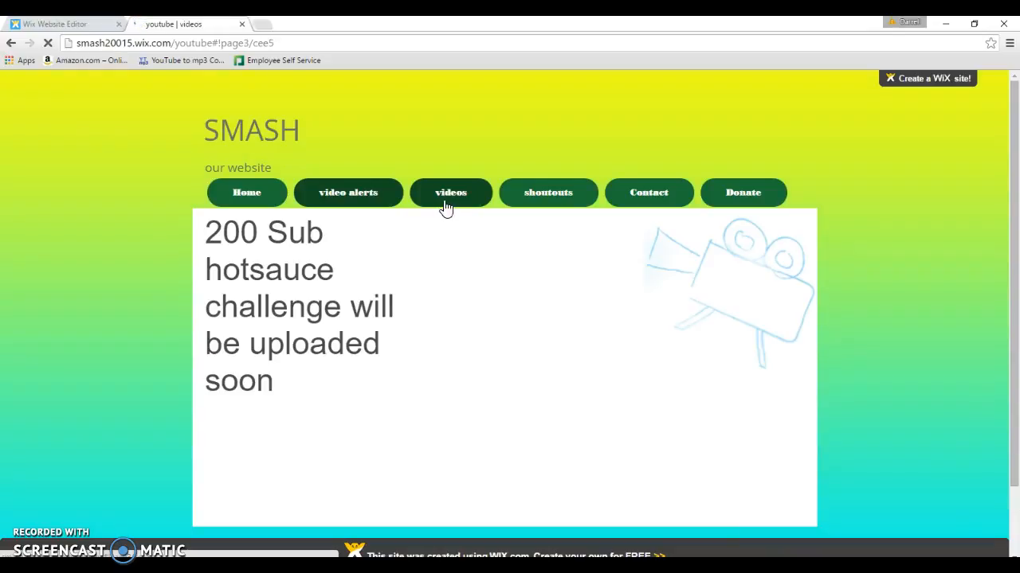
{"action": "left_click", "coordinate": [450, 192]}
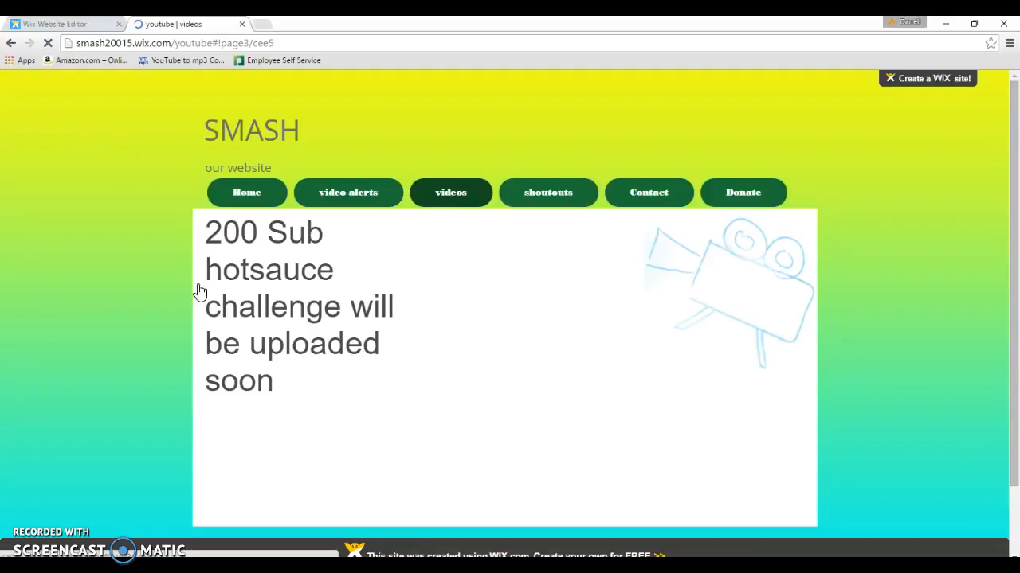
{"action": "mouse_move", "coordinate": [458, 245]}
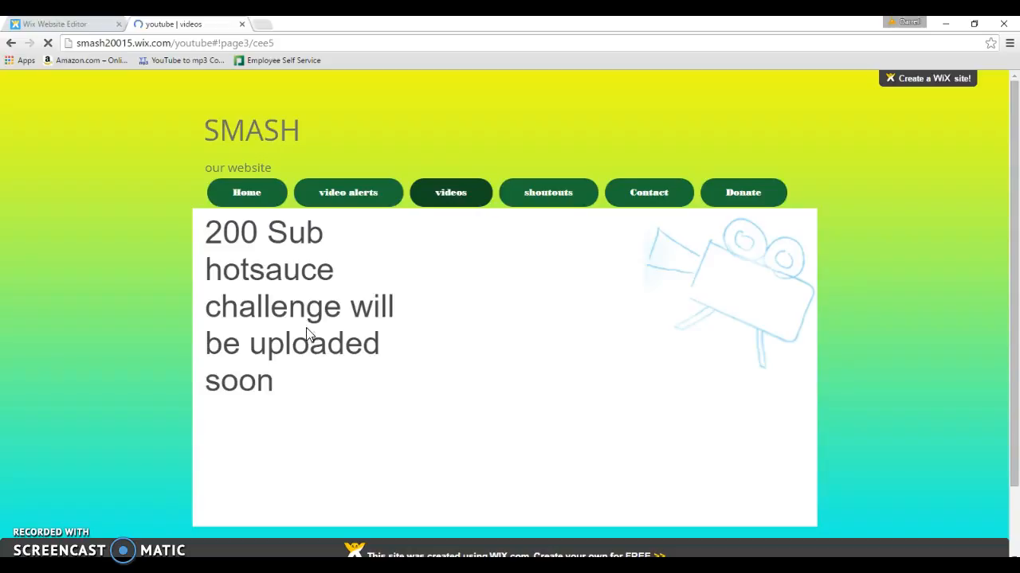
{"action": "mouse_move", "coordinate": [441, 224]}
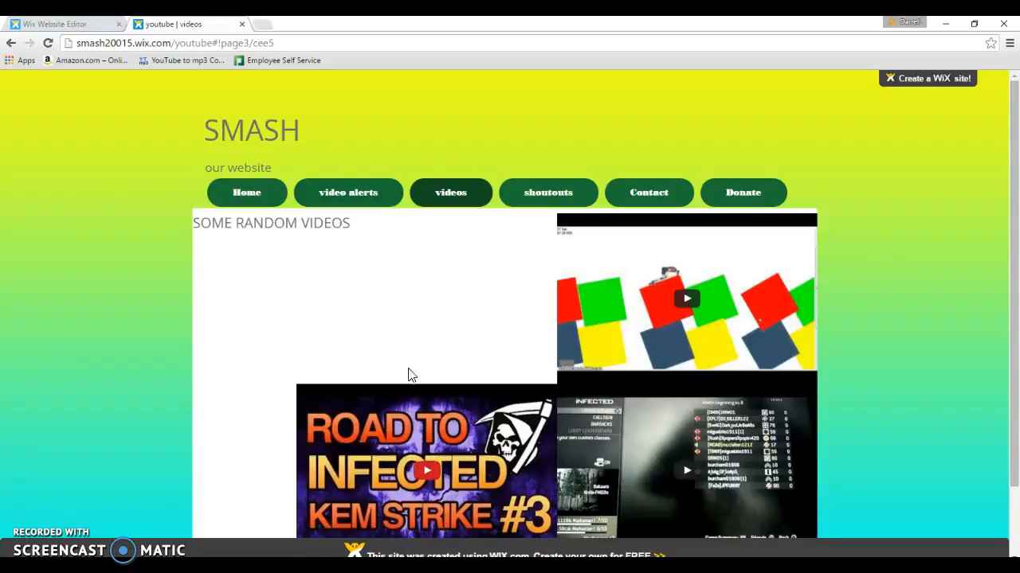
{"action": "mouse_move", "coordinate": [342, 336]}
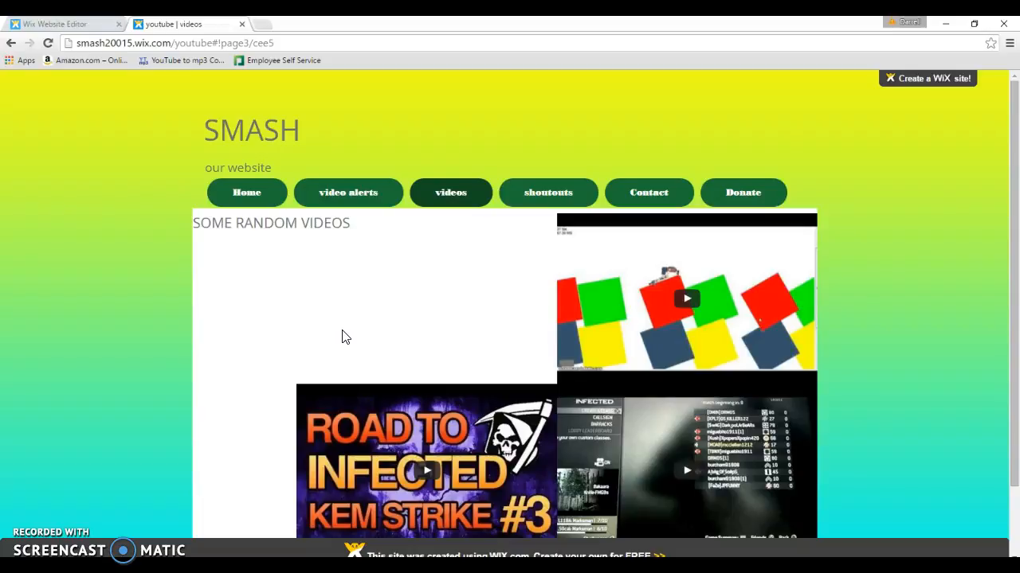
{"action": "scroll", "scroll_direction": "down", "scroll_amount": 3}
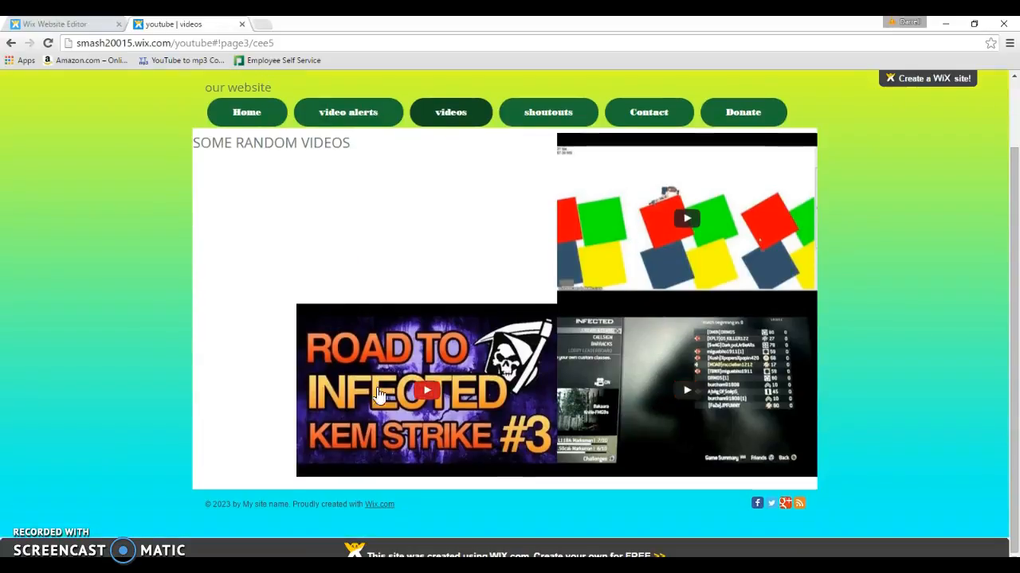
{"action": "scroll", "scroll_direction": "up", "scroll_amount": 3}
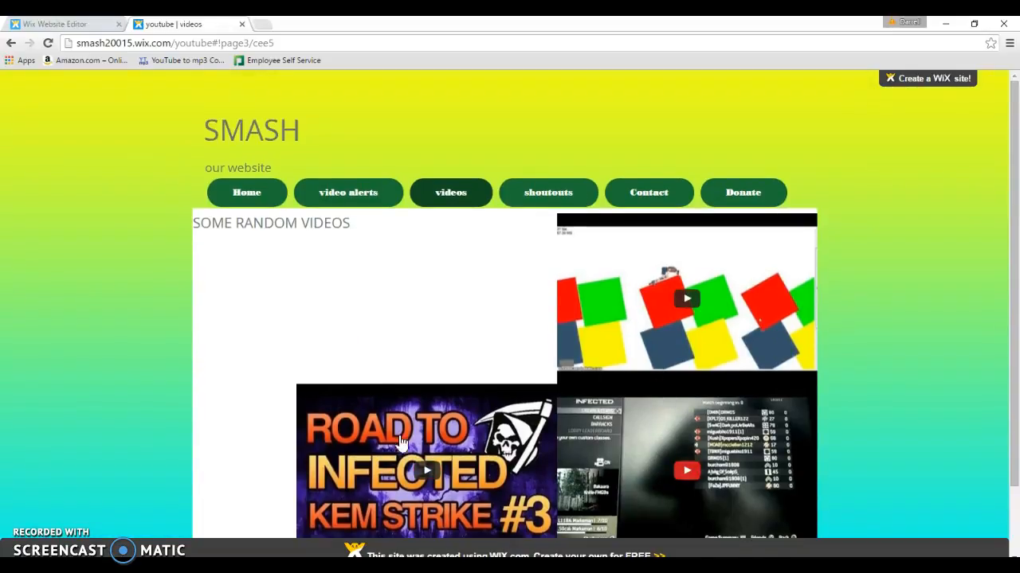
{"action": "mouse_move", "coordinate": [548, 192]}
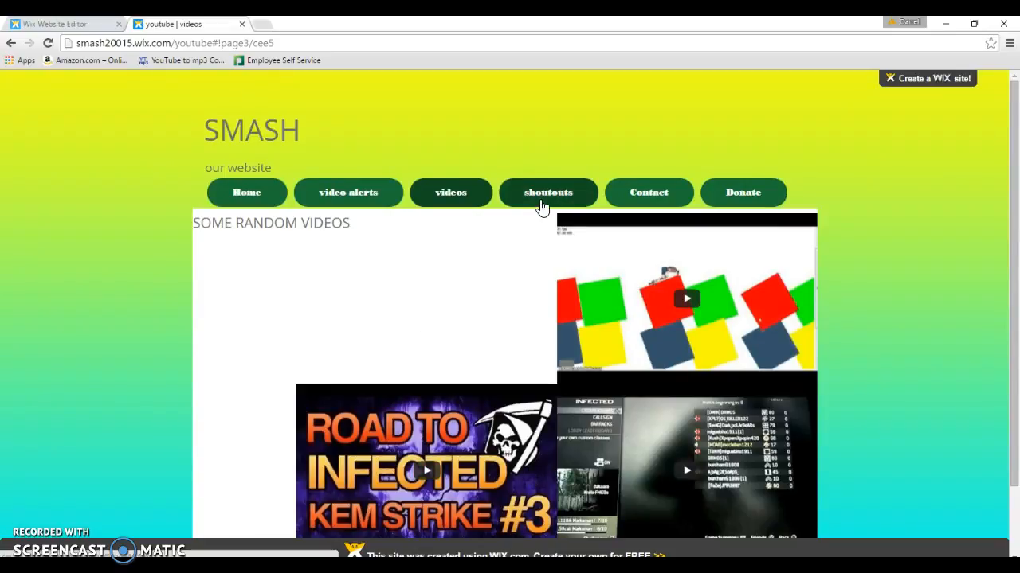
Visit the blank shoutouts page, then go to the Contact page with its form.
{"action": "left_click", "coordinate": [548, 192]}
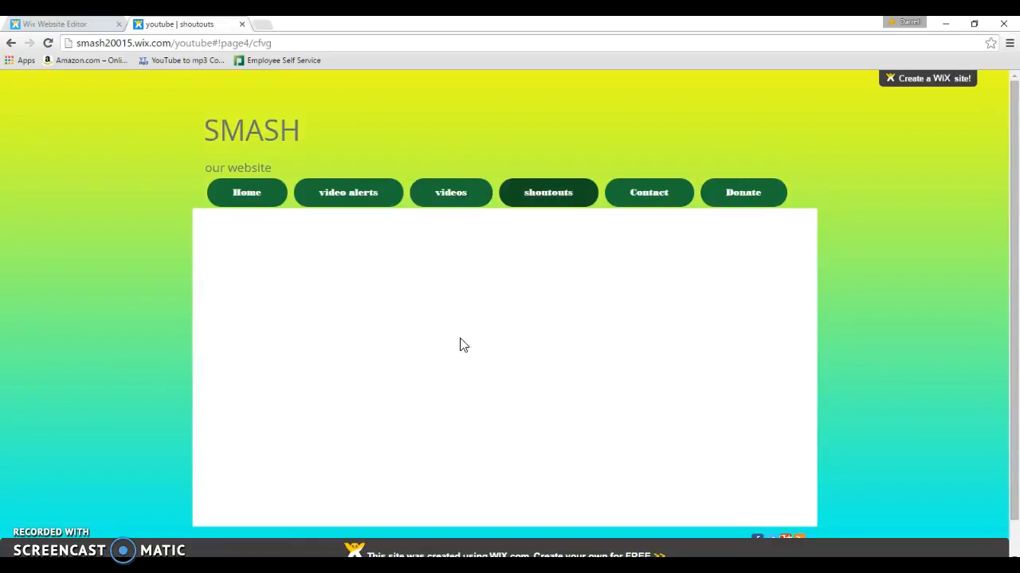
{"action": "mouse_move", "coordinate": [722, 262]}
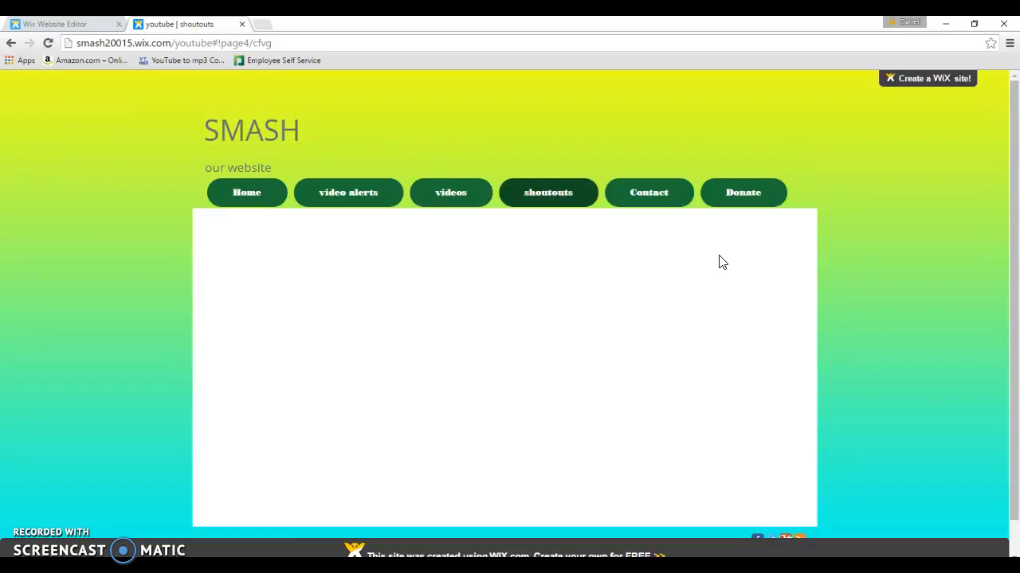
{"action": "mouse_move", "coordinate": [648, 192]}
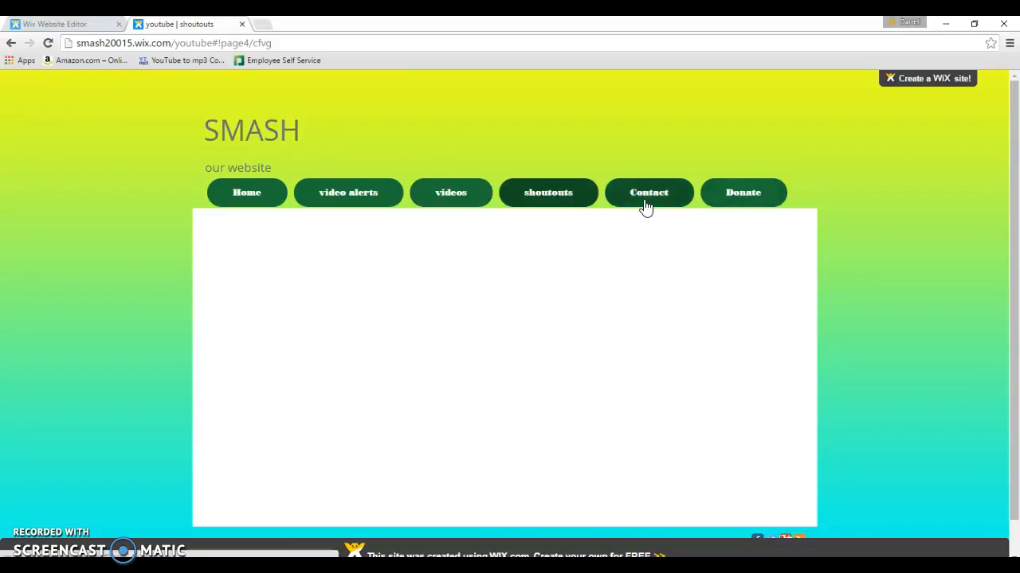
{"action": "left_click", "coordinate": [648, 192]}
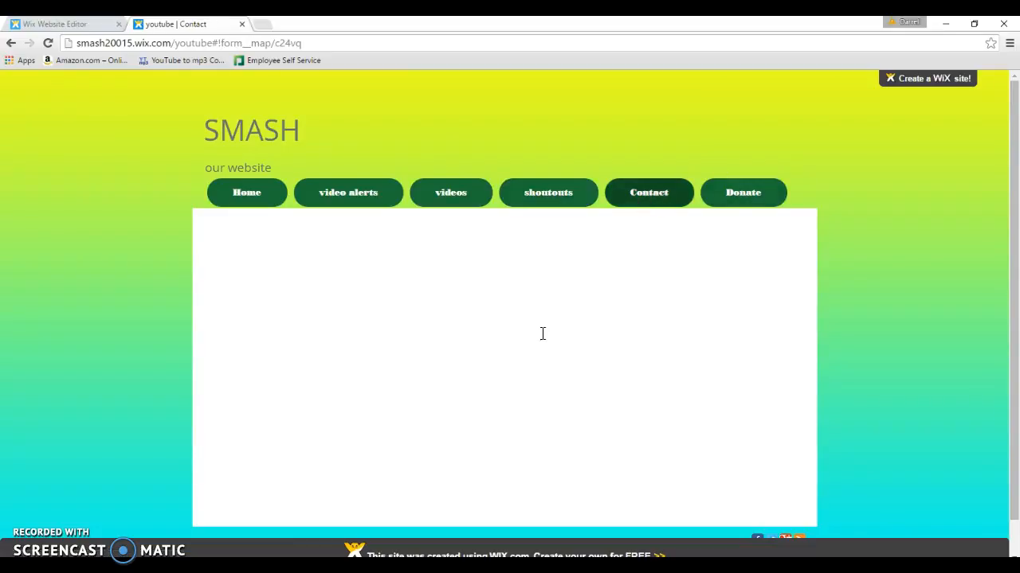
{"action": "left_click", "coordinate": [649, 192]}
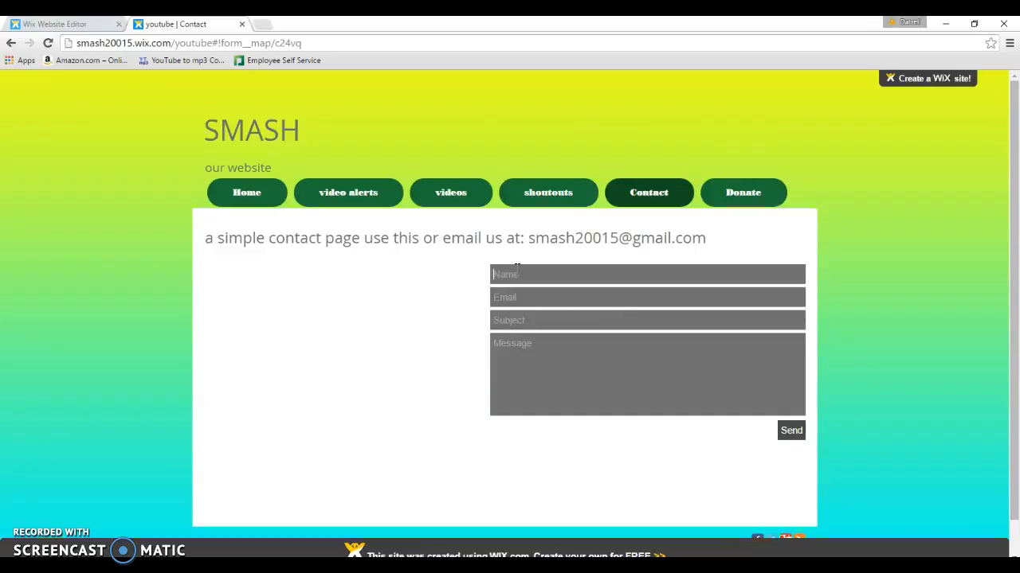
Enter name 'jhonadams bob tocan' and email 'blaidk.com' in the contact form.
{"action": "type", "text": "jhonadams"}
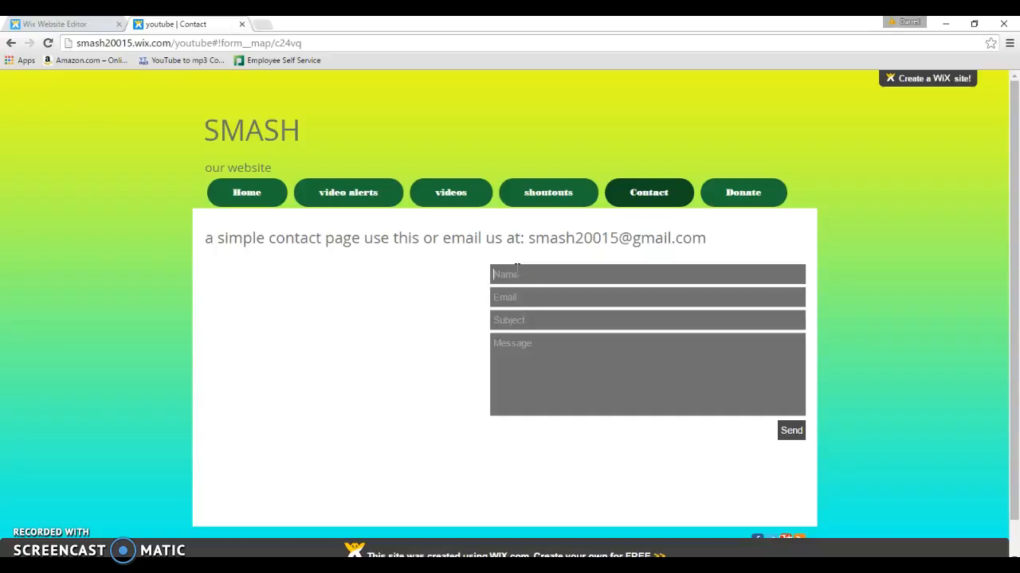
{"action": "type", "text": "bob t"}
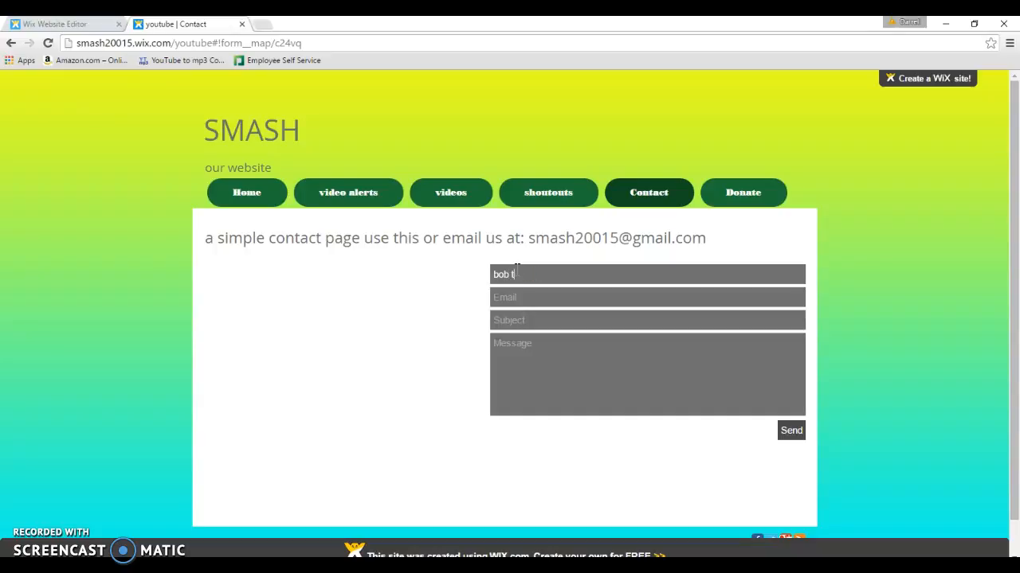
{"action": "type", "text": "ocan"}
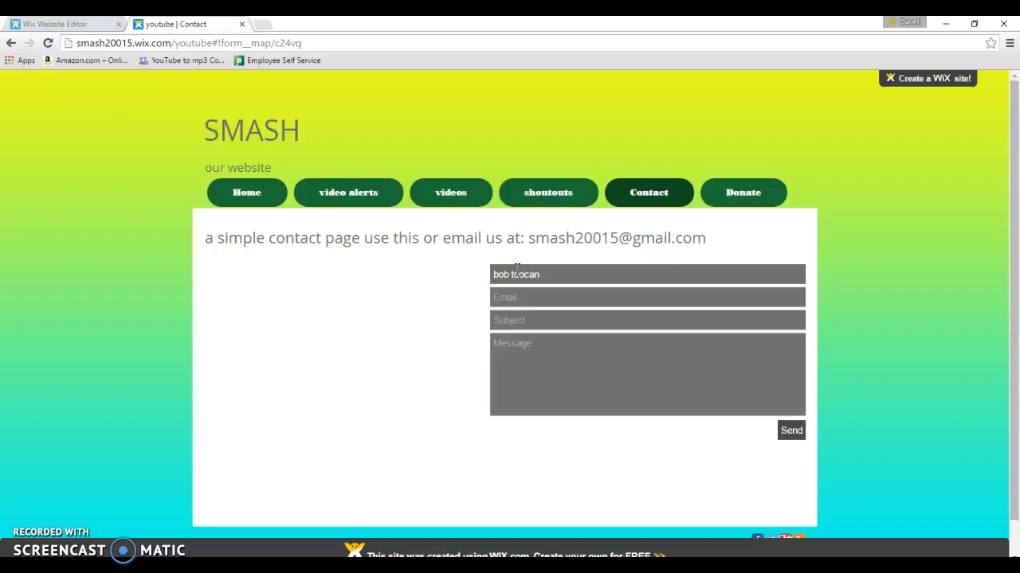
{"action": "left_click", "coordinate": [647, 297]}
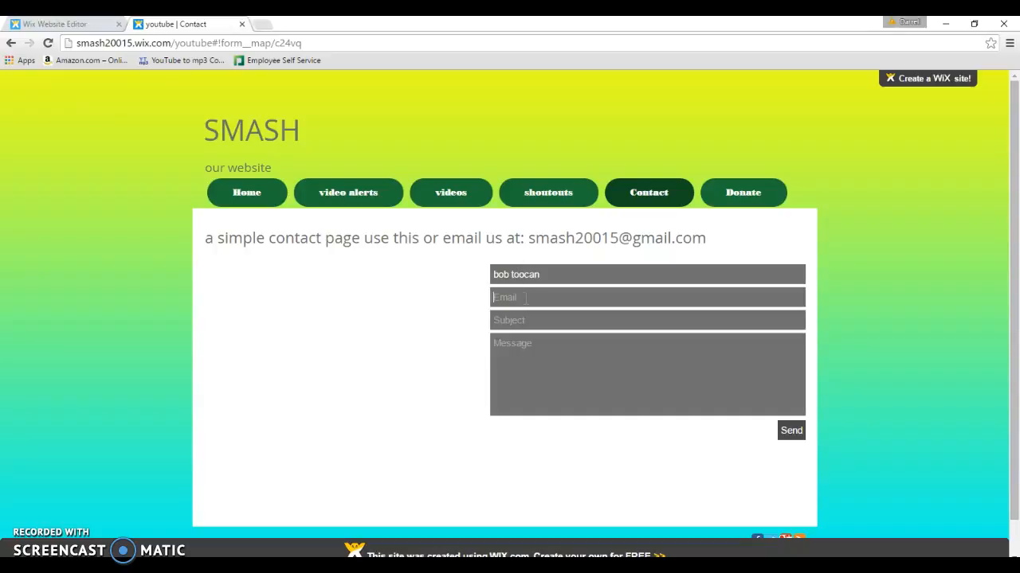
{"action": "type", "text": "blablavla@"}
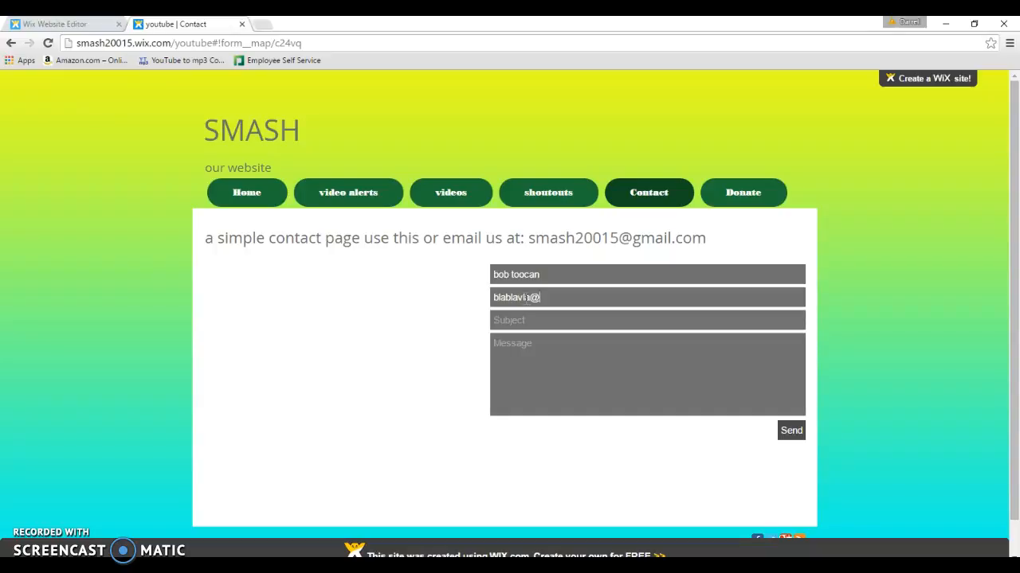
{"action": "type", "text": "idk.com"}
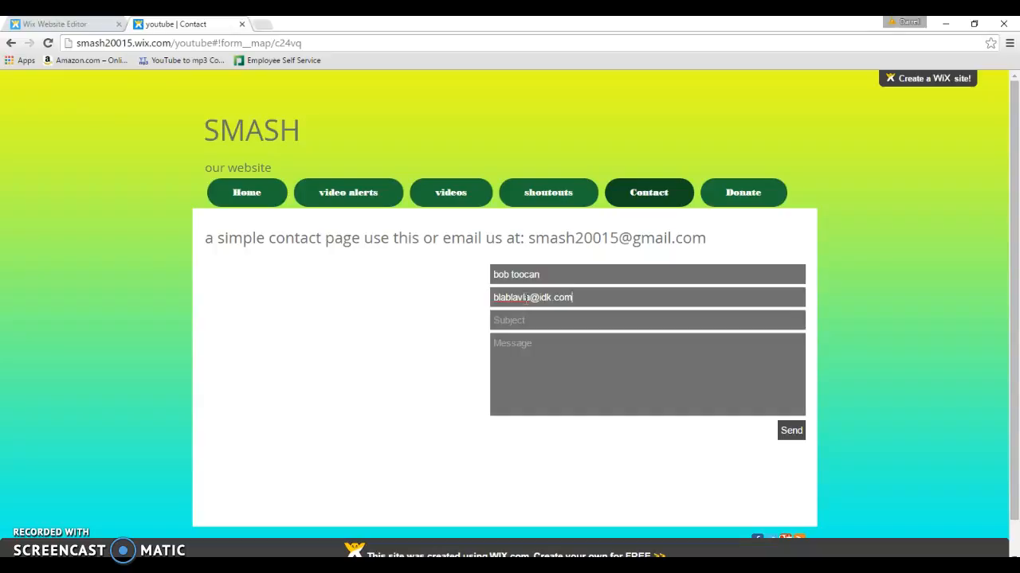
Enter subject 'tesrt' and message 'hey im a cat', then send the form.
{"action": "left_click", "coordinate": [647, 321]}
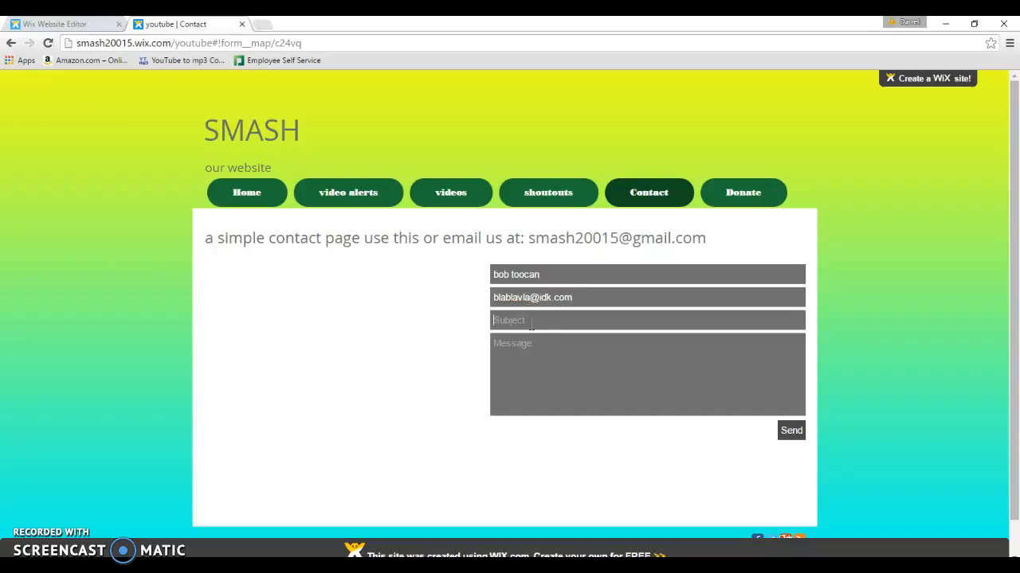
{"action": "type", "text": "tesrt"}
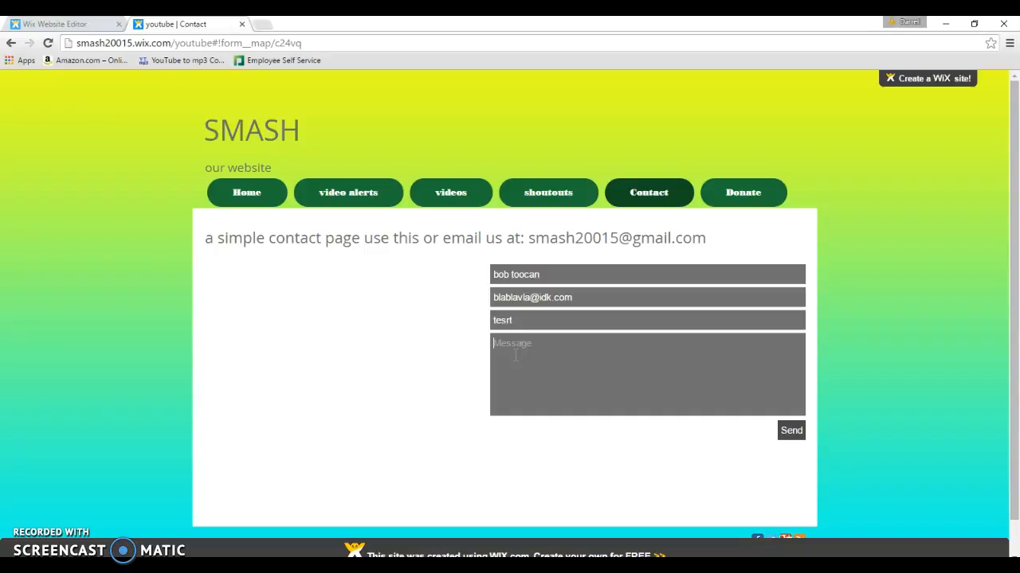
{"action": "type", "text": "hey im a c"}
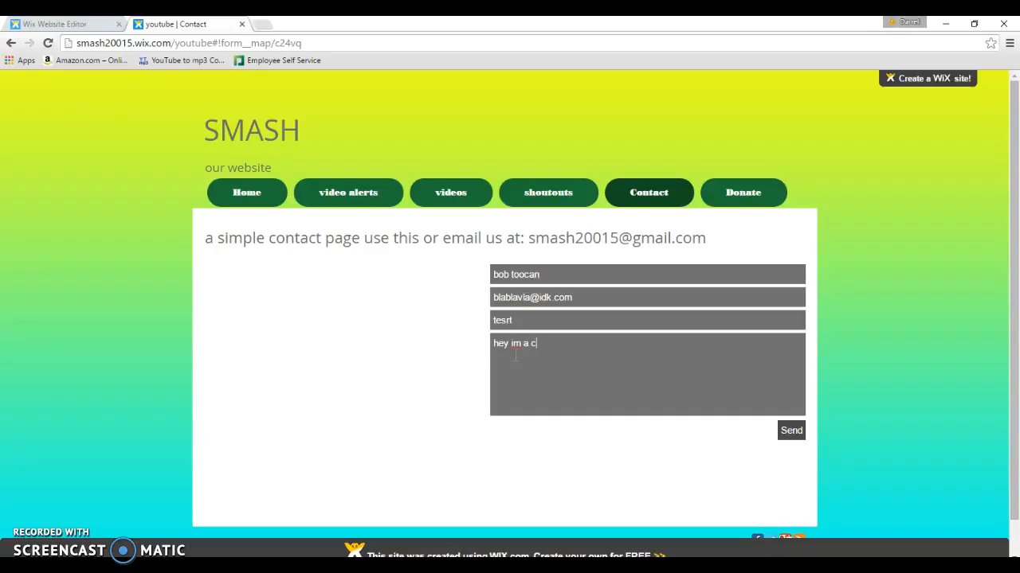
{"action": "type", "text": "at"}
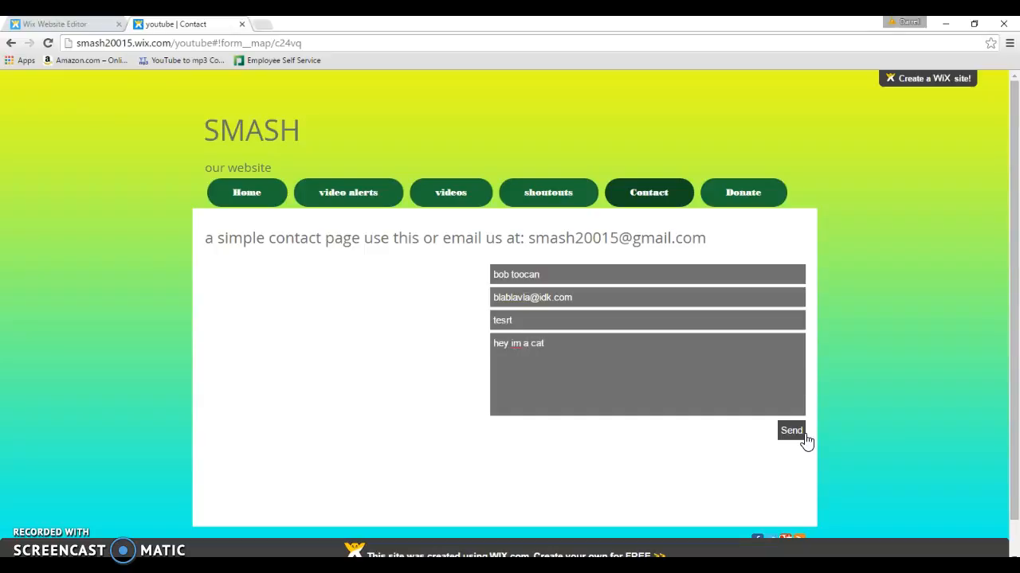
{"action": "left_click", "coordinate": [790, 430]}
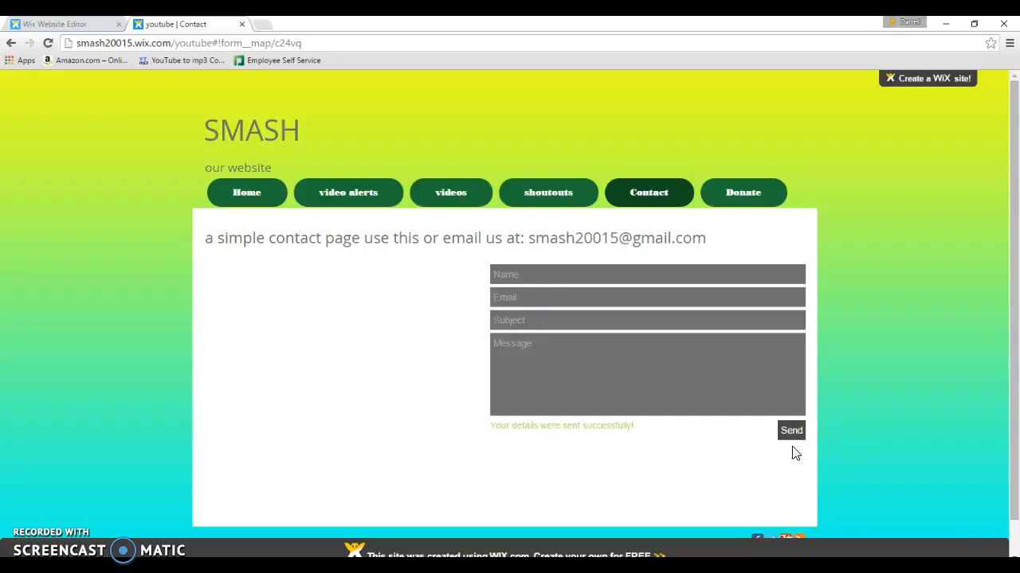
{"action": "mouse_move", "coordinate": [630, 440]}
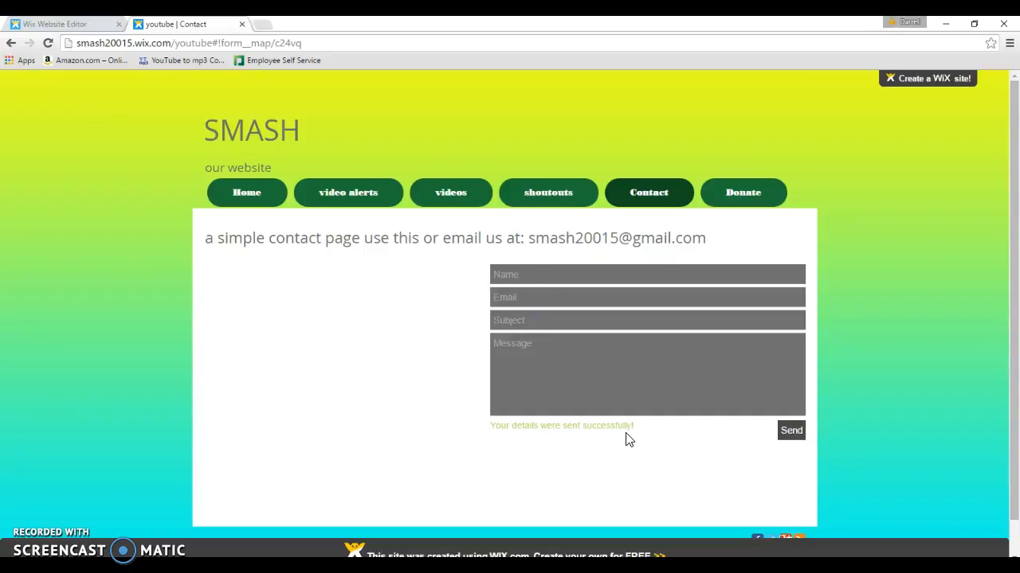
{"action": "mouse_move", "coordinate": [754, 173]}
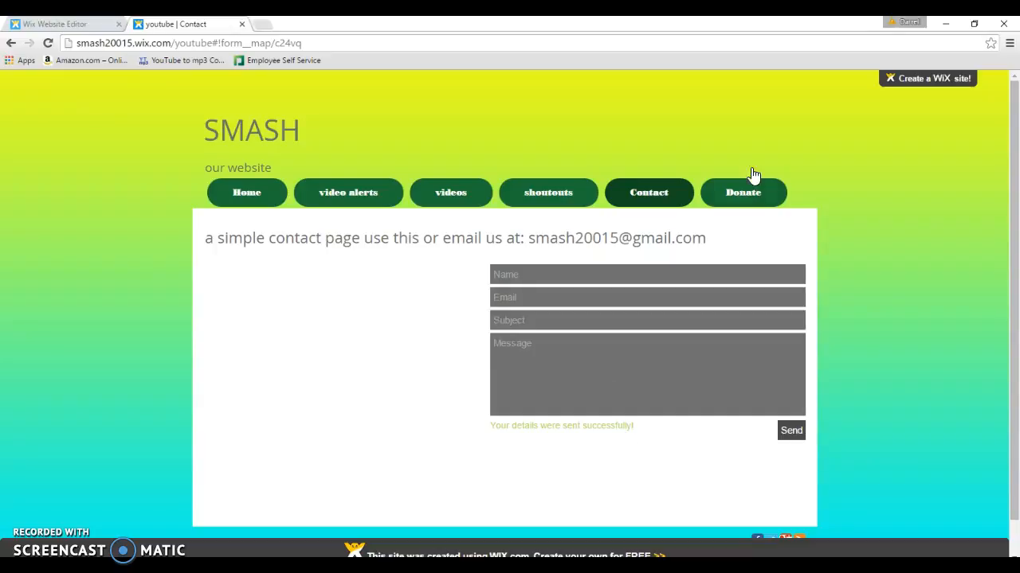
{"action": "mouse_move", "coordinate": [744, 211]}
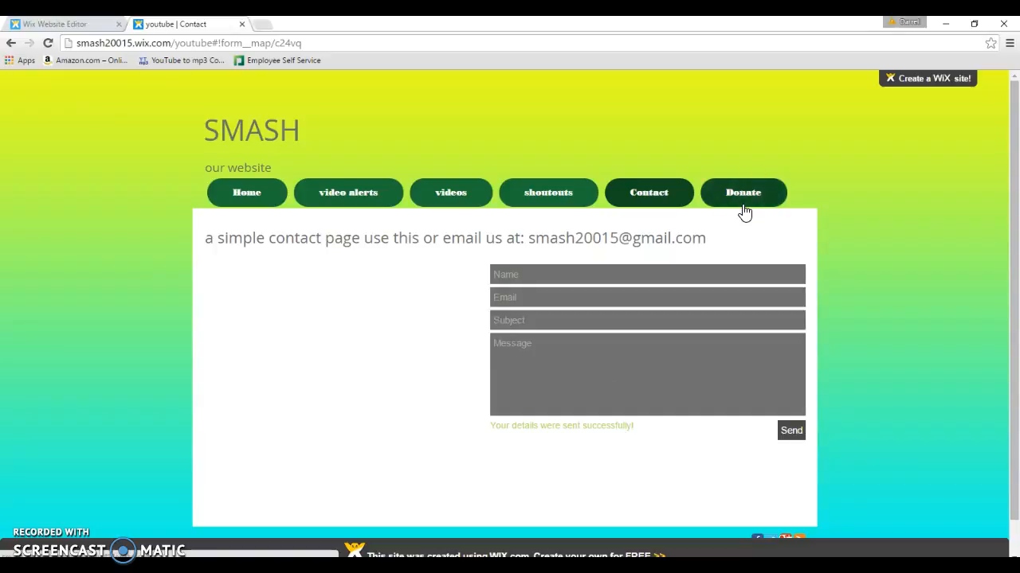
Open the 'We need donations To help us Grow' page with $5–$20 donate options.
{"action": "left_click", "coordinate": [742, 192]}
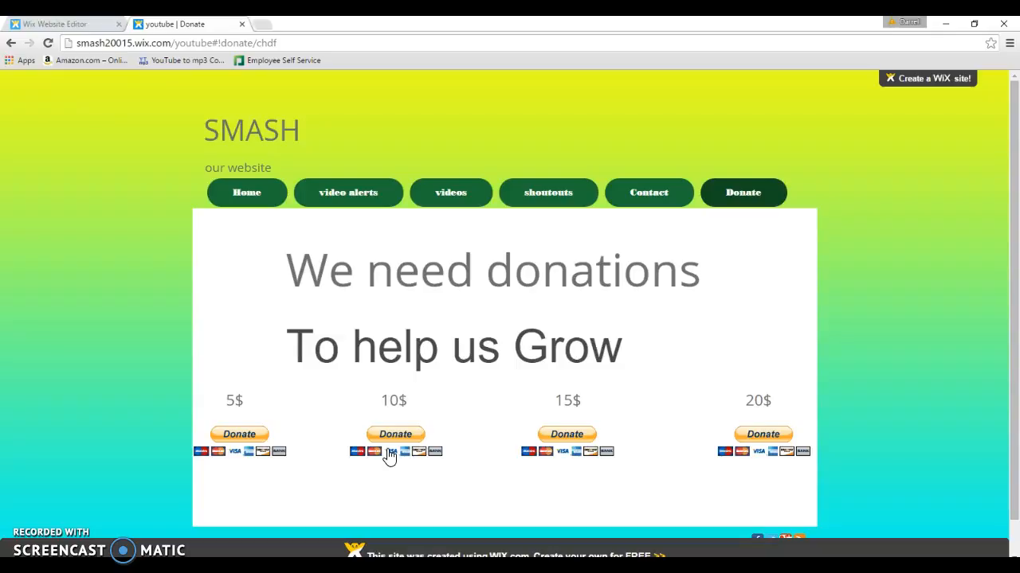
{"action": "mouse_move", "coordinate": [388, 256]}
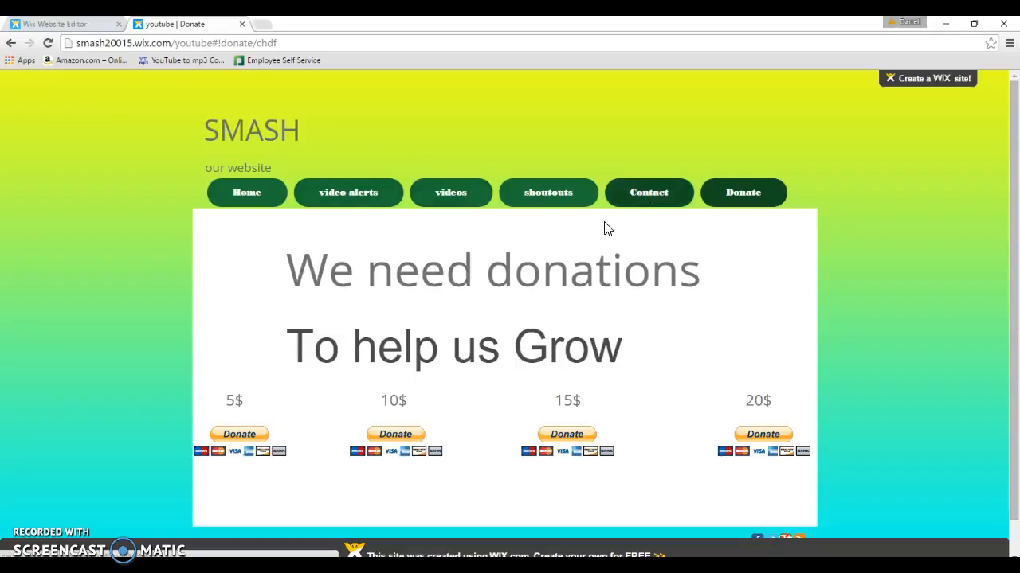
{"action": "mouse_move", "coordinate": [246, 192]}
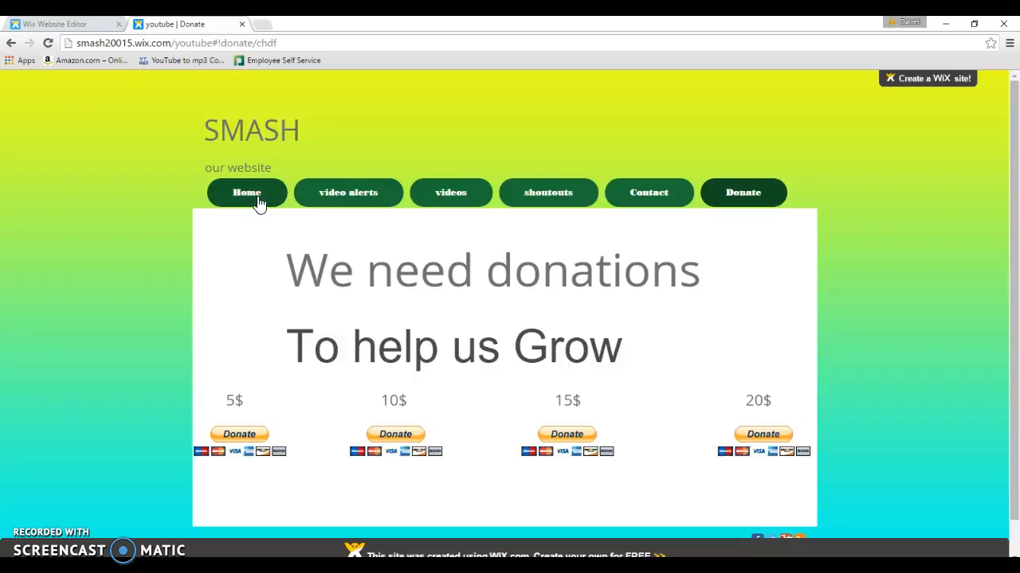
Go back to the home page and scroll over its welcome message and YouTube buttons.
{"action": "left_click", "coordinate": [246, 192]}
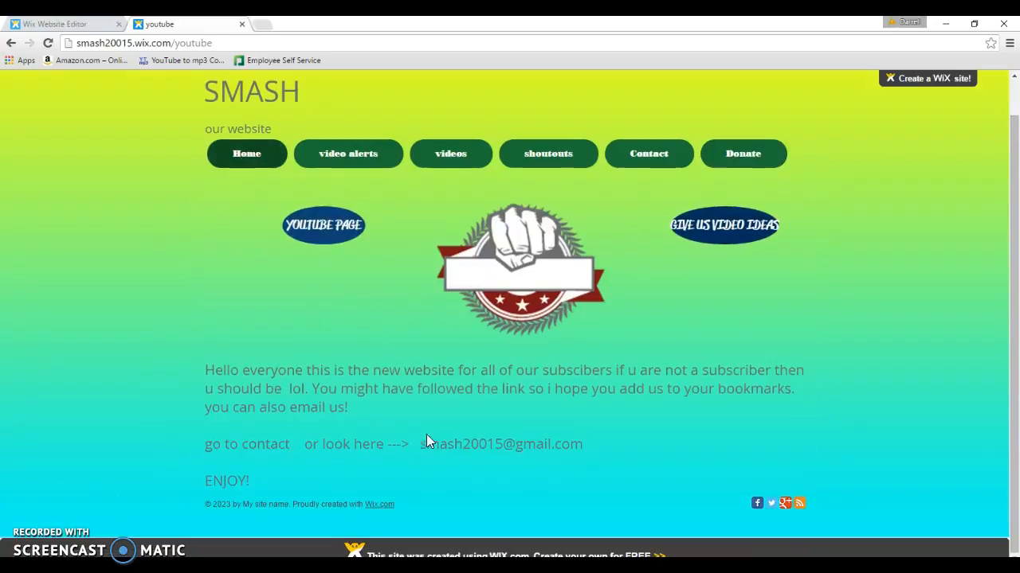
{"action": "scroll", "scroll_direction": "up", "scroll_amount": 3}
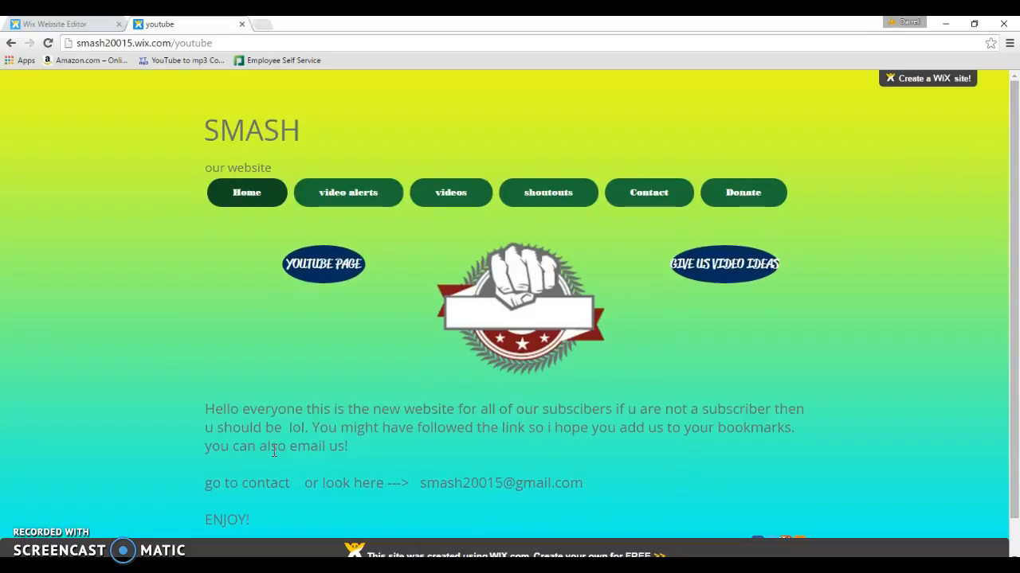
{"action": "mouse_move", "coordinate": [577, 437]}
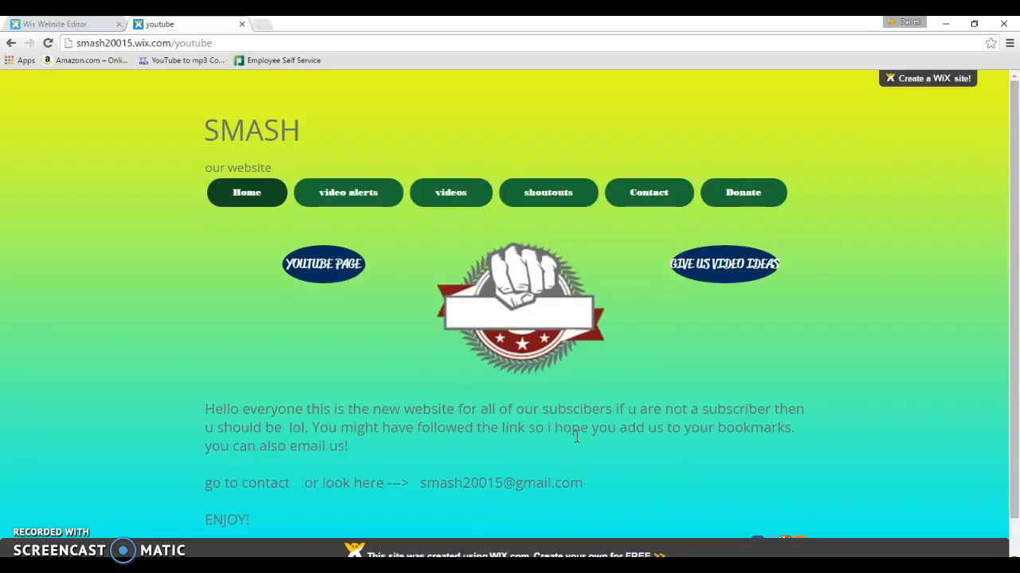
{"action": "mouse_move", "coordinate": [585, 436]}
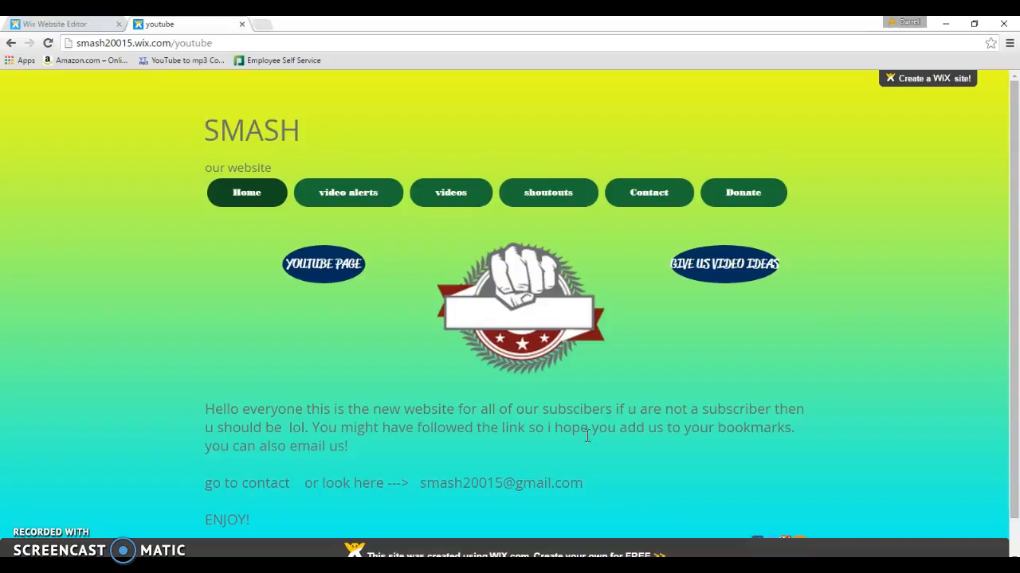
{"action": "mouse_move", "coordinate": [440, 435]}
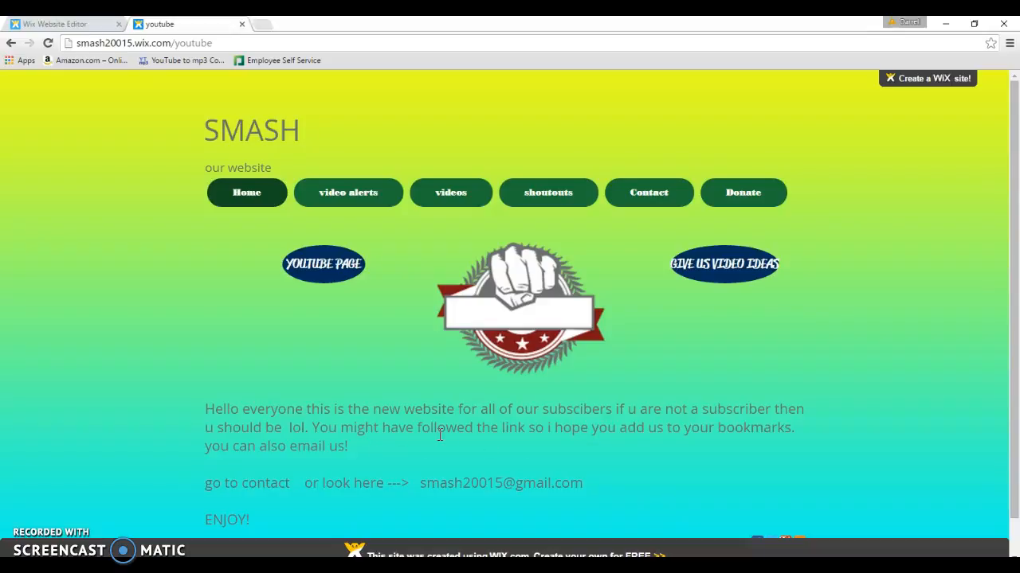
{"action": "mouse_move", "coordinate": [274, 282]}
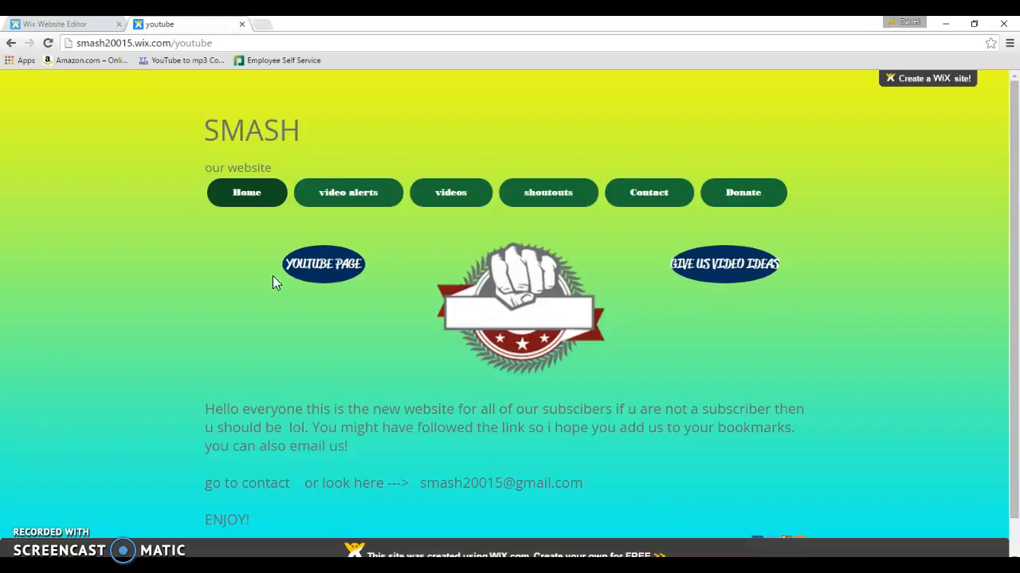
{"action": "mouse_move", "coordinate": [243, 75]}
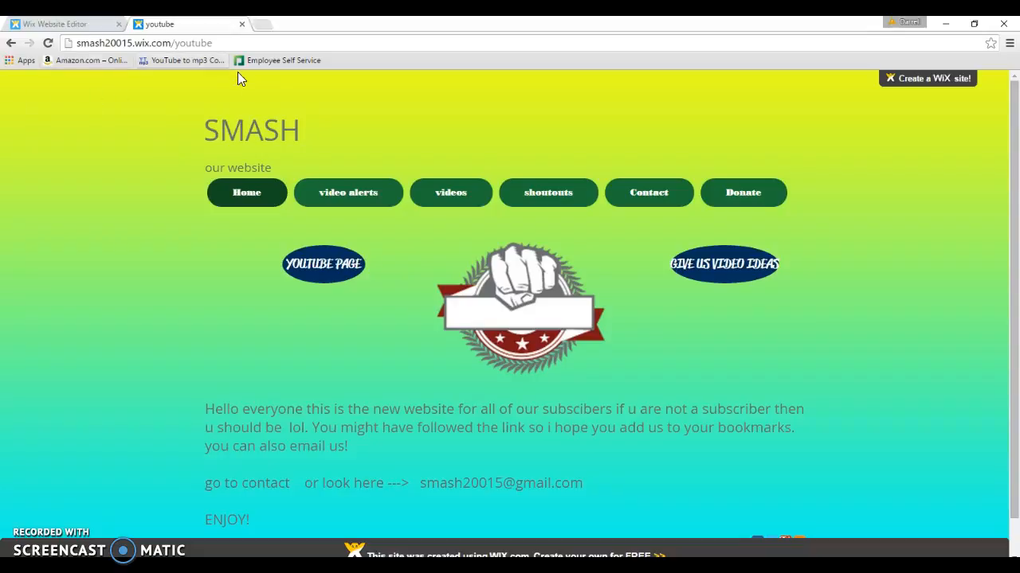
{"action": "mouse_move", "coordinate": [988, 44]}
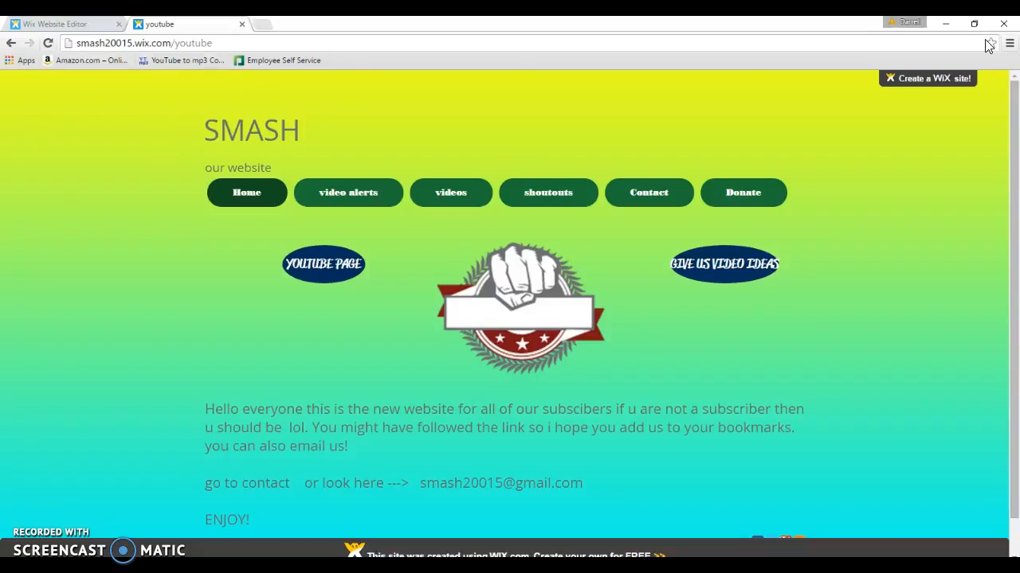
{"action": "scroll", "scroll_direction": "down", "scroll_amount": 3}
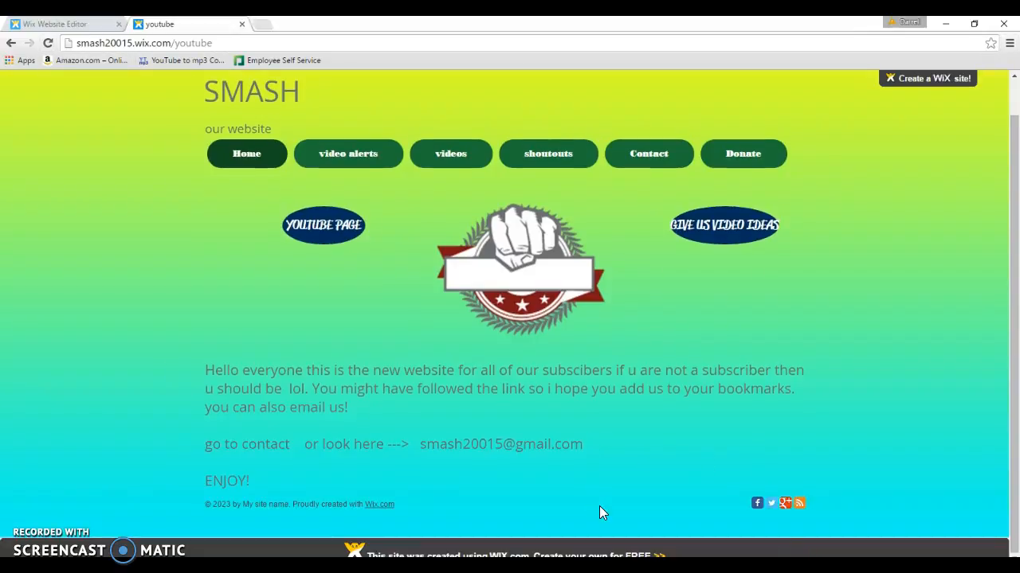
{"action": "scroll", "scroll_direction": "up", "scroll_amount": 3}
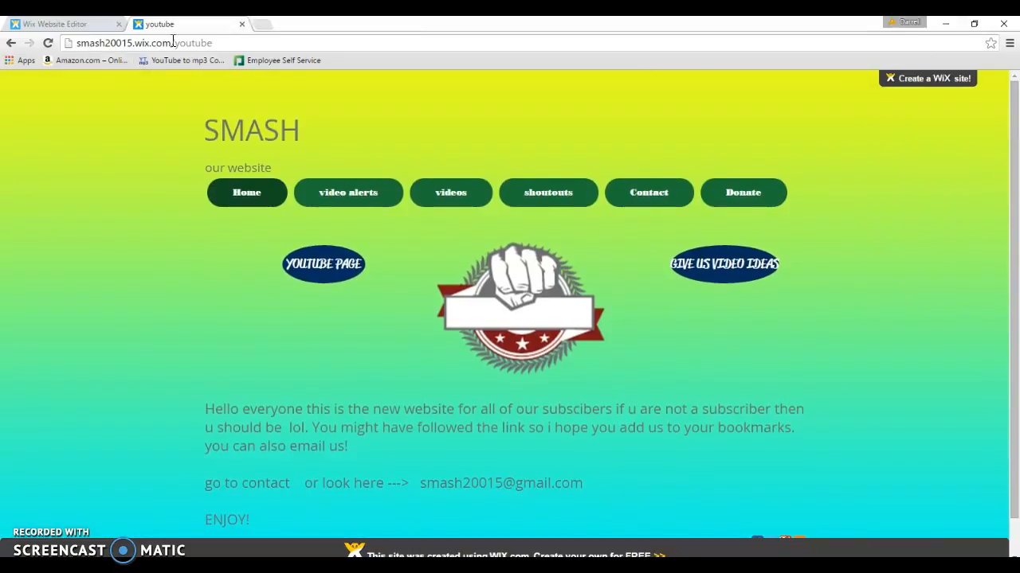
{"action": "scroll", "scroll_direction": "down", "scroll_amount": 3}
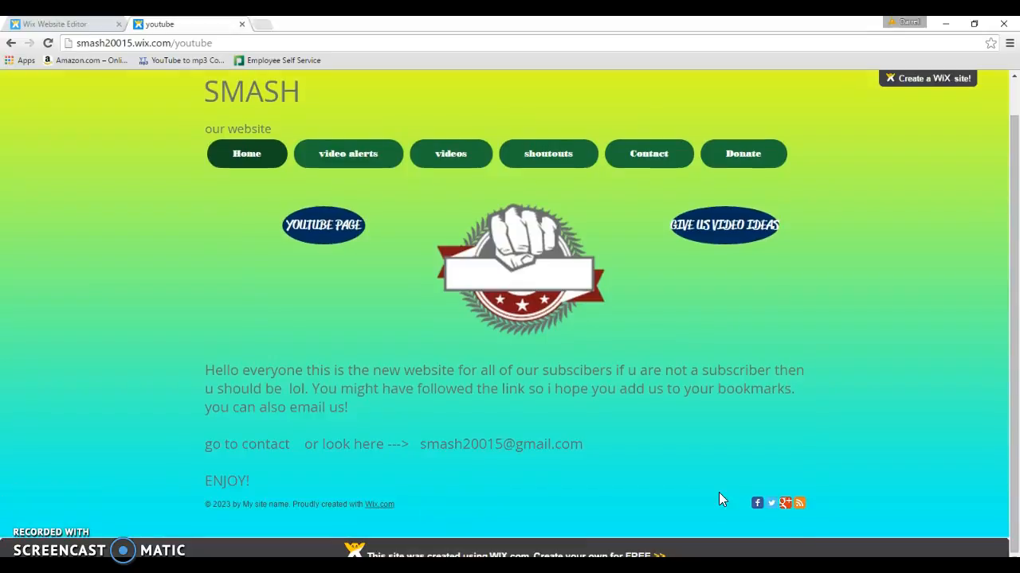
{"action": "scroll", "scroll_direction": "up", "scroll_amount": 3}
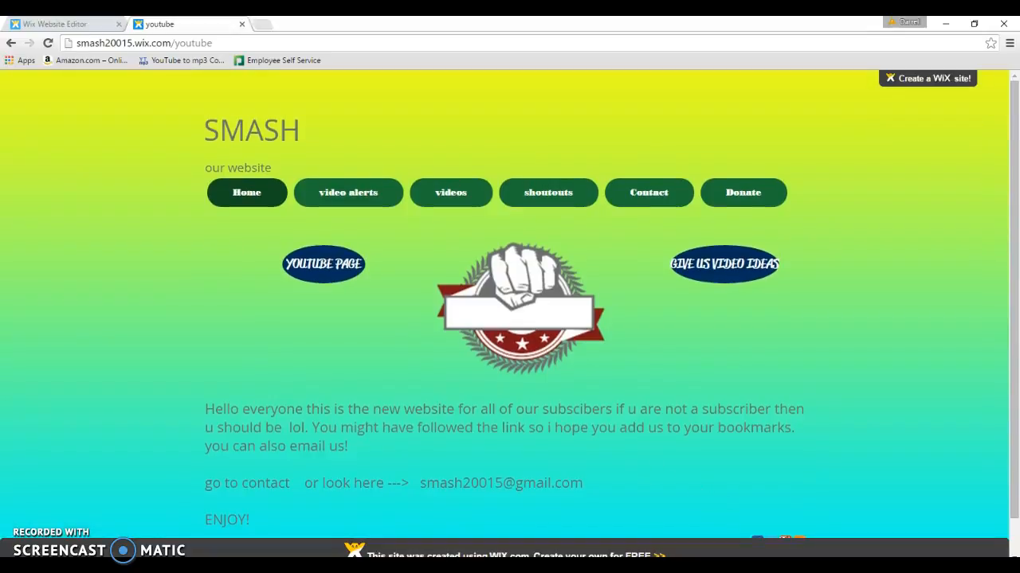